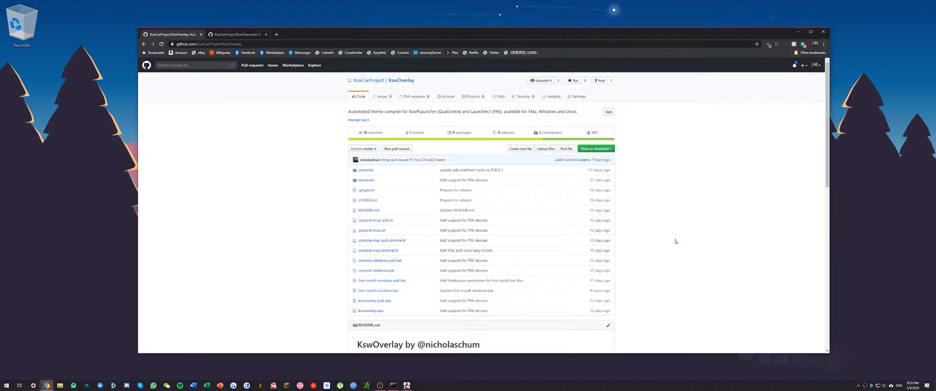
pyautogui.moveTo(690, 256)
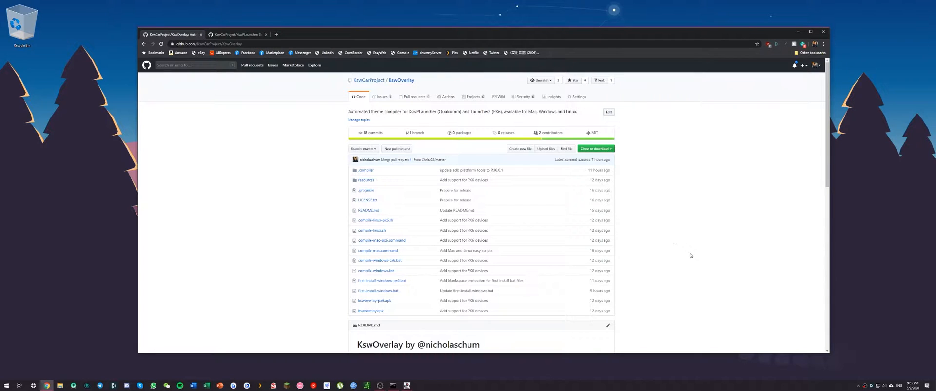
# Scroll the README to the Disclaimer and follow its JDK download link.
pyautogui.scroll(-3)
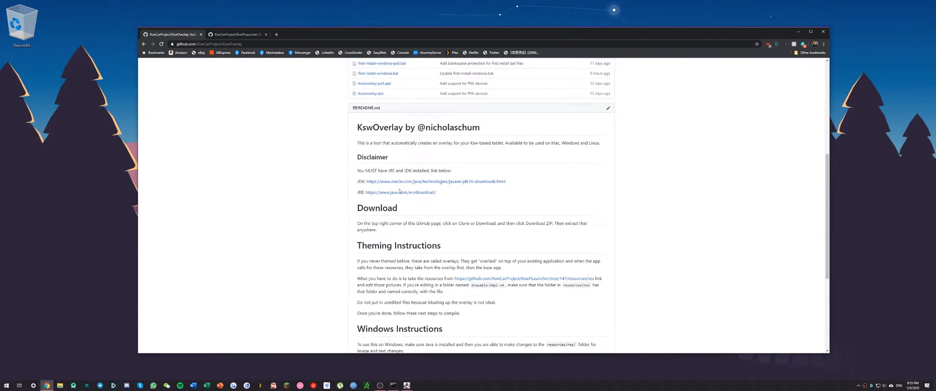
pyautogui.click(400, 192)
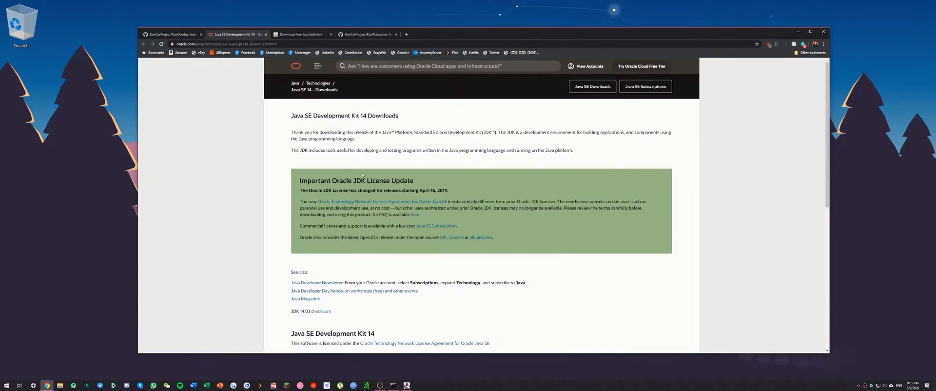
# Reach the JDK 14 download table with the Windows x64 installer, then return to the repo.
pyautogui.scroll(-3)
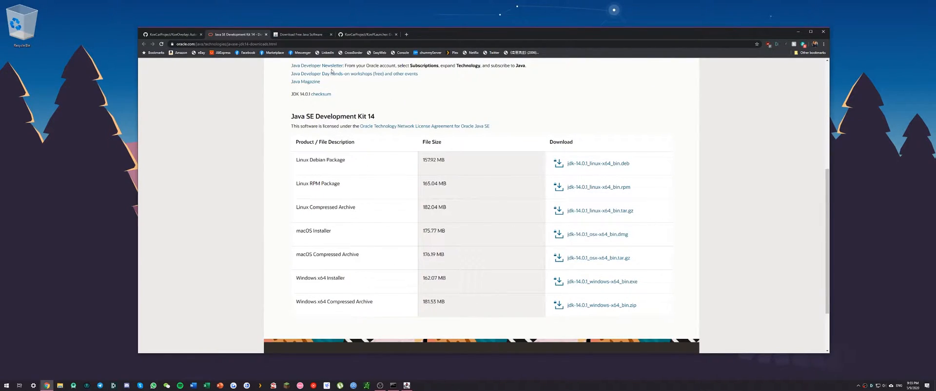
pyautogui.click(298, 34)
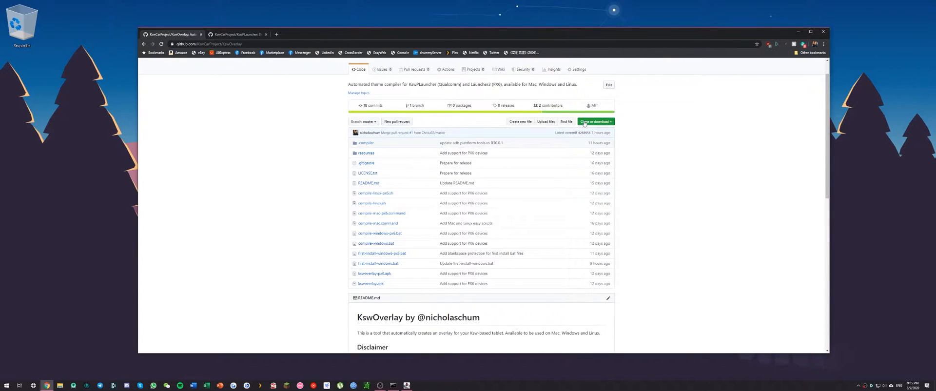
# Download the KswOverlay repository as a ZIP via Clone or download.
pyautogui.click(595, 122)
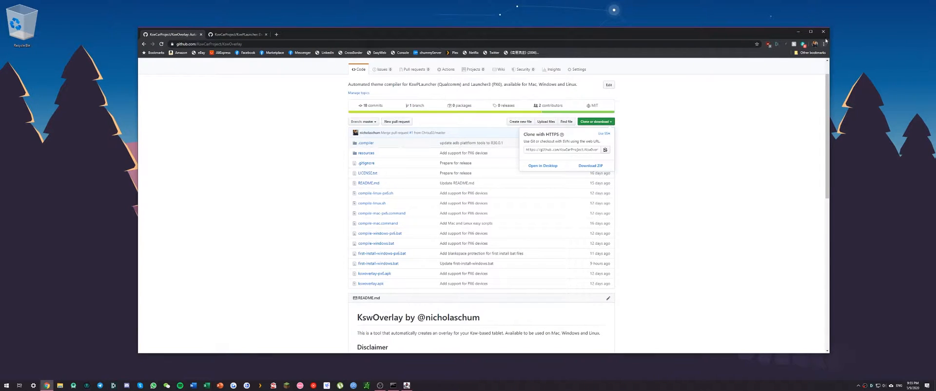
pyautogui.click(799, 31)
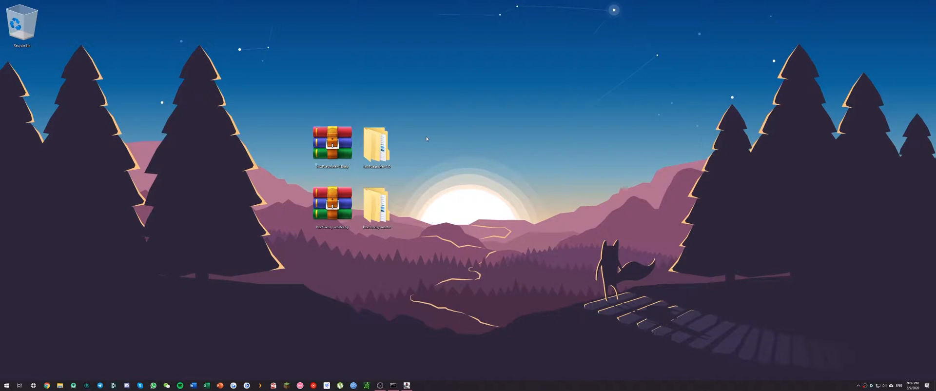
pyautogui.moveTo(466, 203)
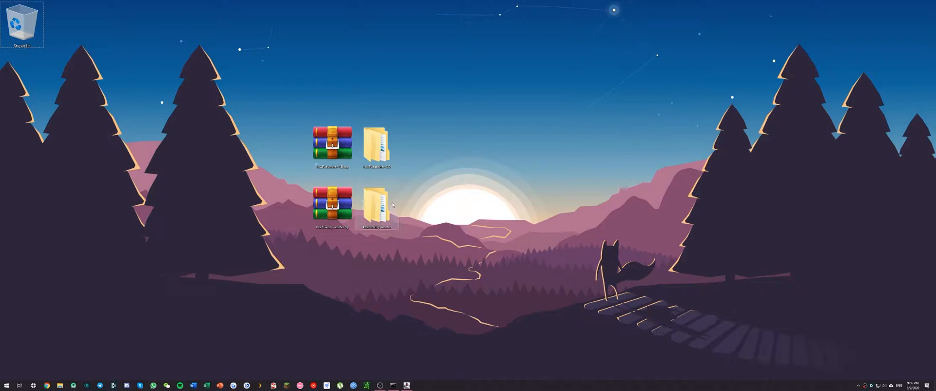
pyautogui.moveTo(377, 205)
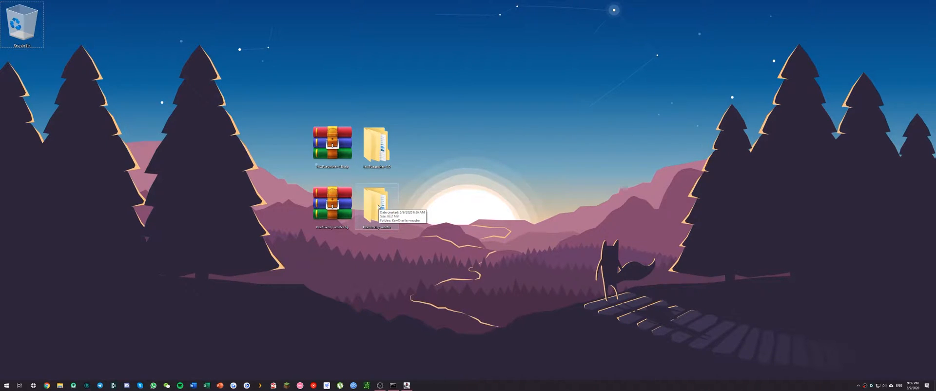
# Open the extracted KswOverlay-master folder from the desktop.
pyautogui.doubleClick(376, 203)
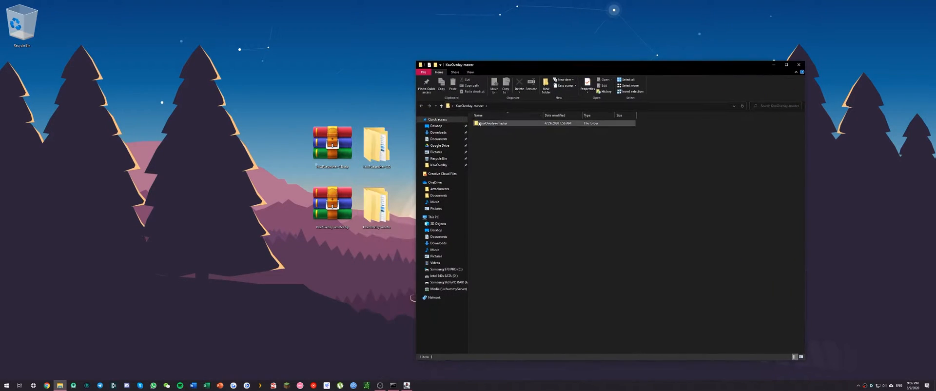
# Enter the nested KswOverlay-master folder with its compiler, resources and scripts, window moved aside.
pyautogui.doubleClick(493, 123)
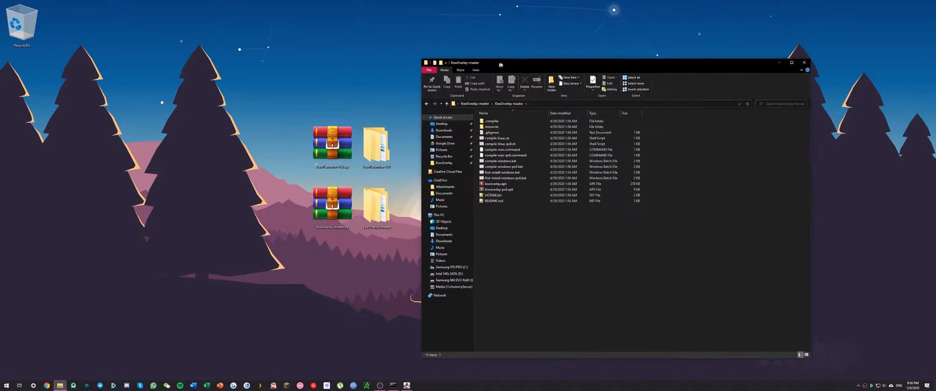
pyautogui.moveTo(500, 63); pyautogui.dragTo(500, 35)
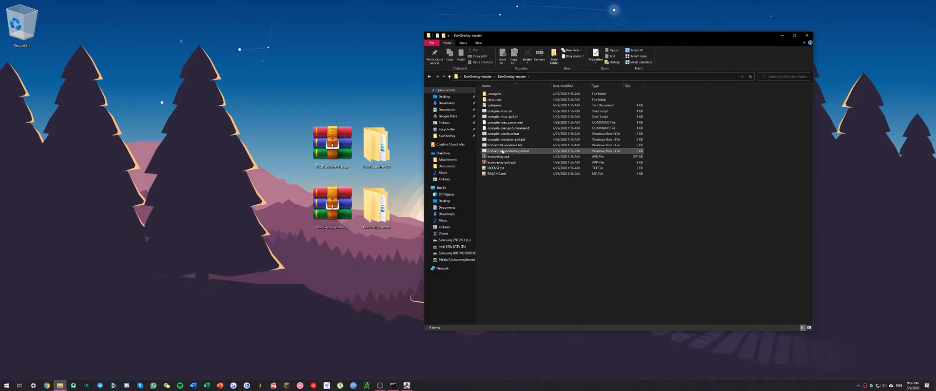
pyautogui.click(506, 127)
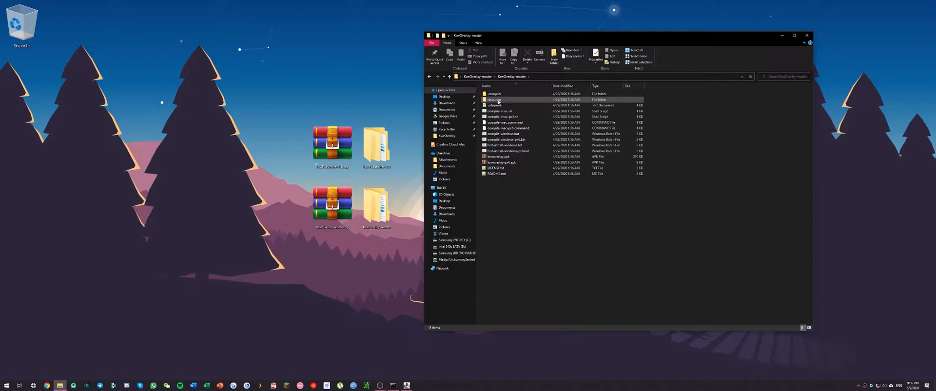
pyautogui.moveTo(495, 99)
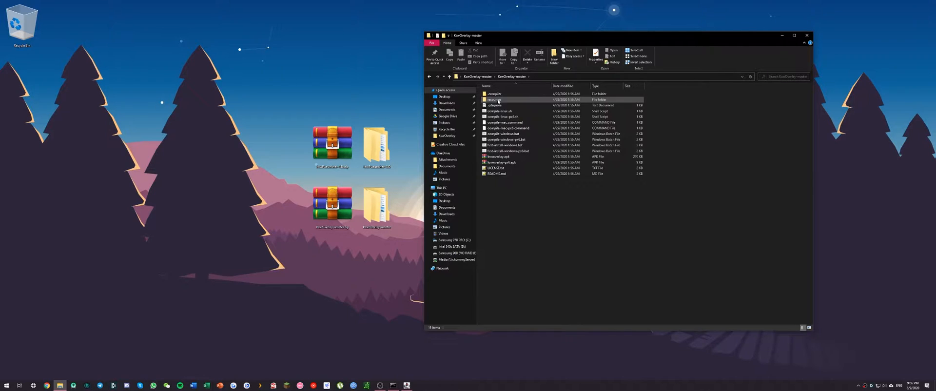
# Browse into resources/res showing the drawable and values folders.
pyautogui.doubleClick(494, 100)
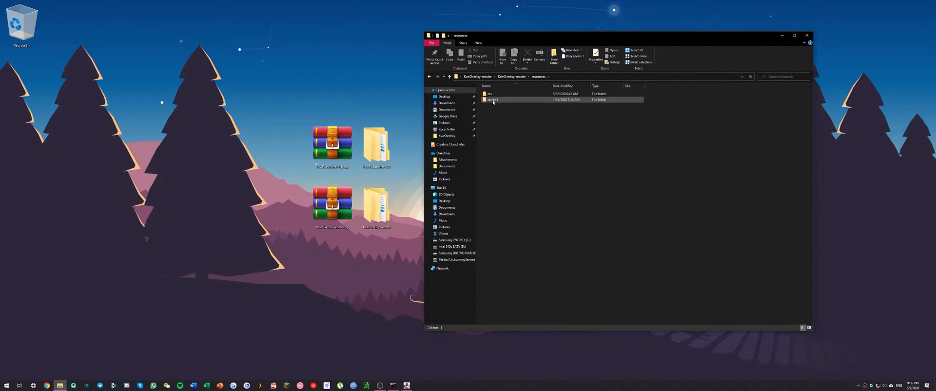
pyautogui.moveTo(493, 99)
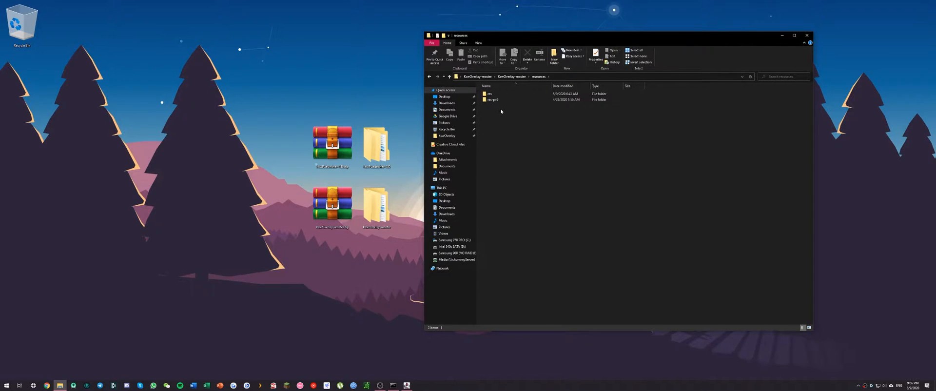
pyautogui.click(492, 99)
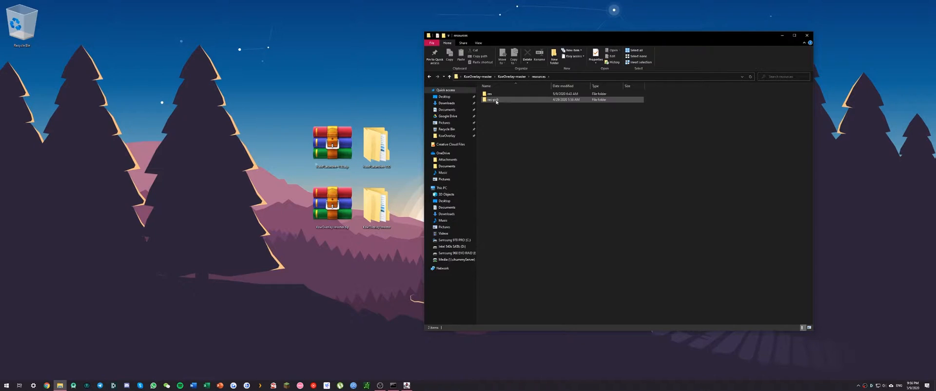
pyautogui.click(501, 93)
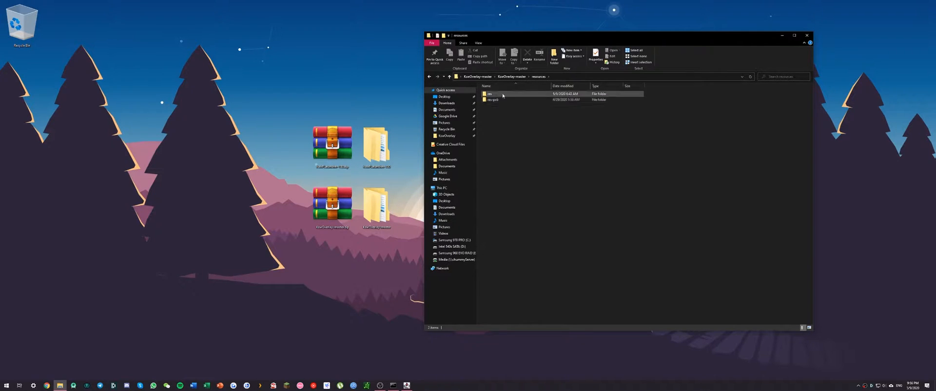
pyautogui.moveTo(493, 94)
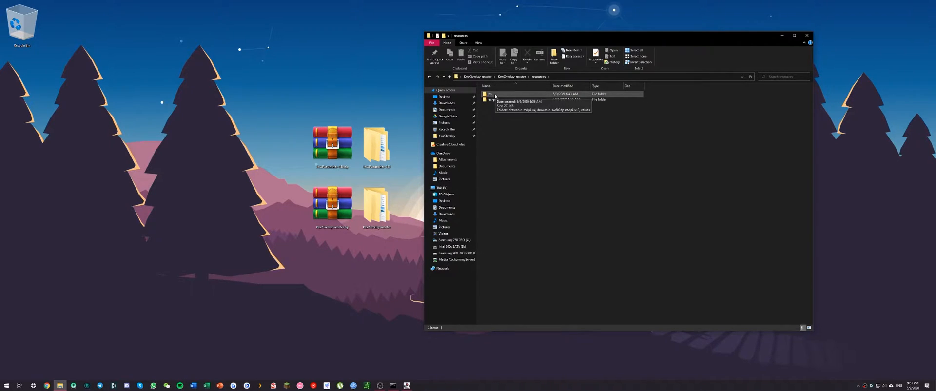
pyautogui.doubleClick(491, 93)
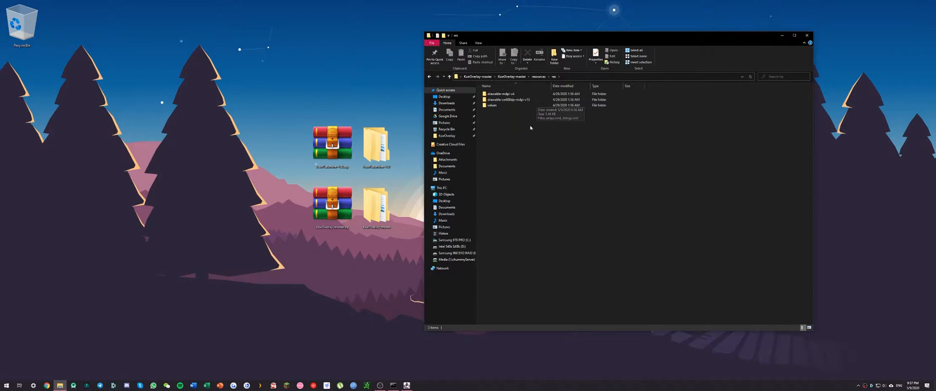
pyautogui.moveTo(516, 128)
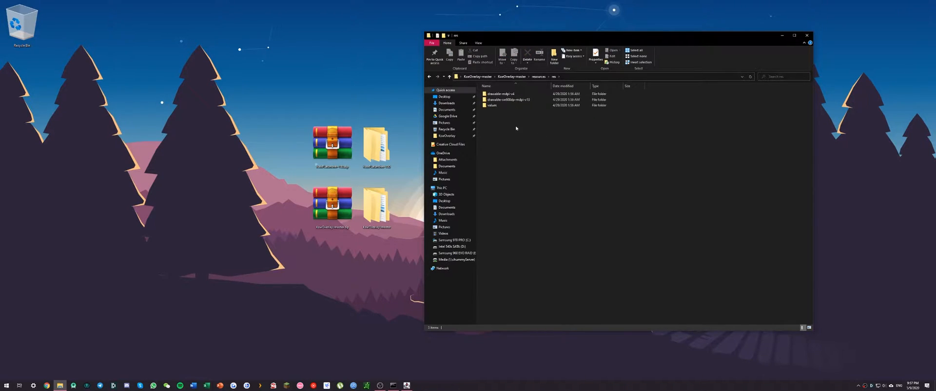
pyautogui.moveTo(512, 117)
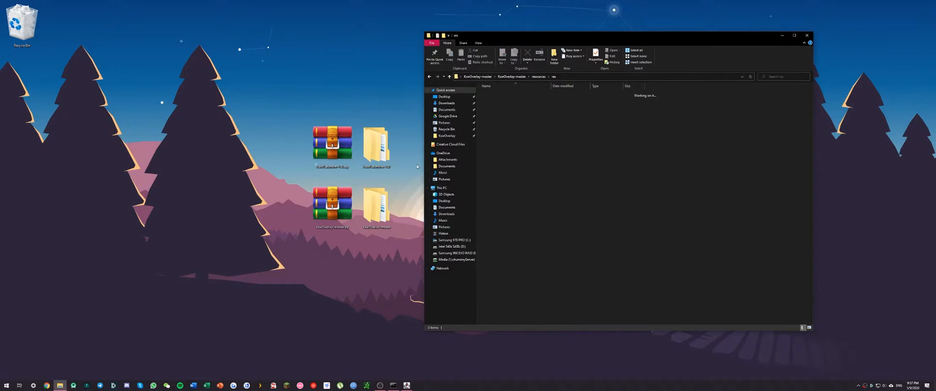
pyautogui.click(377, 143)
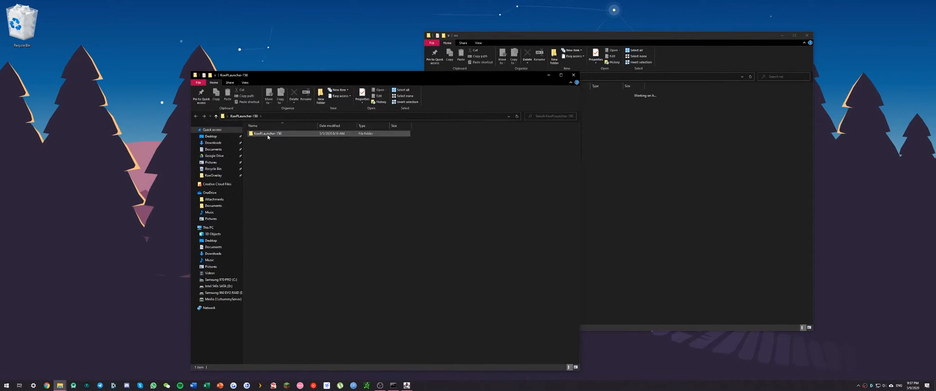
pyautogui.doubleClick(269, 134)
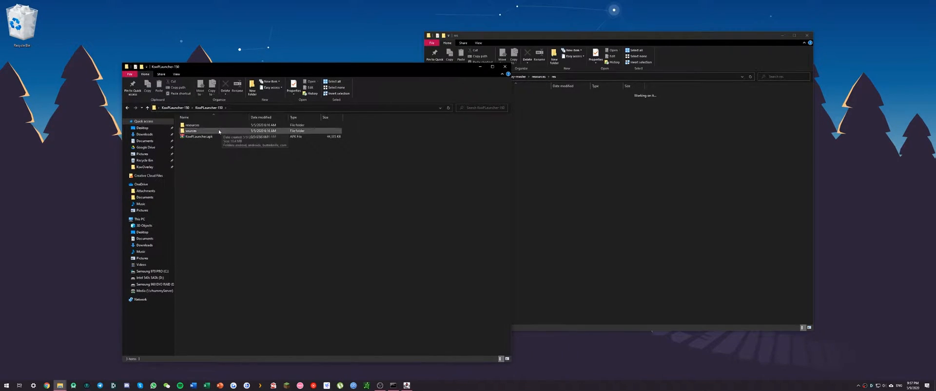
pyautogui.doubleClick(192, 125)
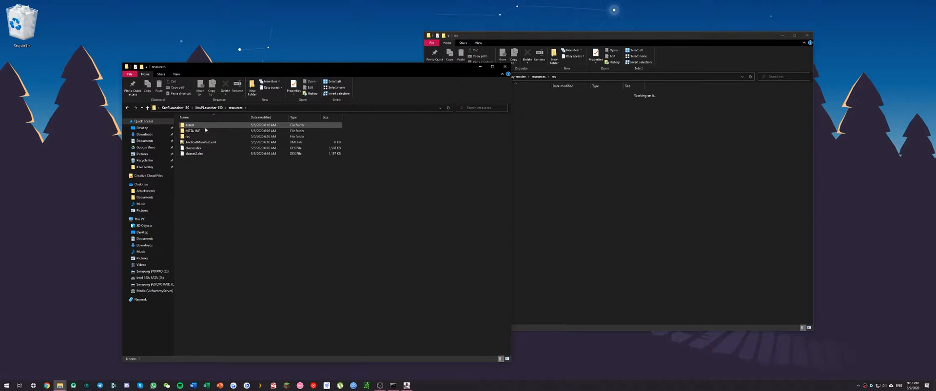
pyautogui.moveTo(190, 137)
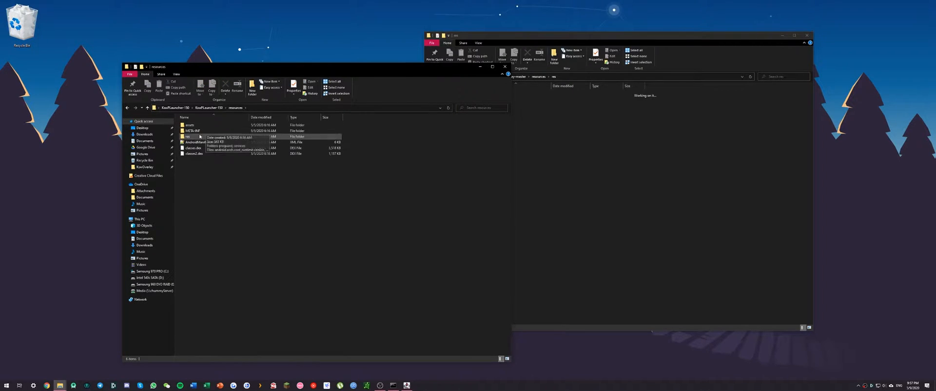
pyautogui.doubleClick(188, 137)
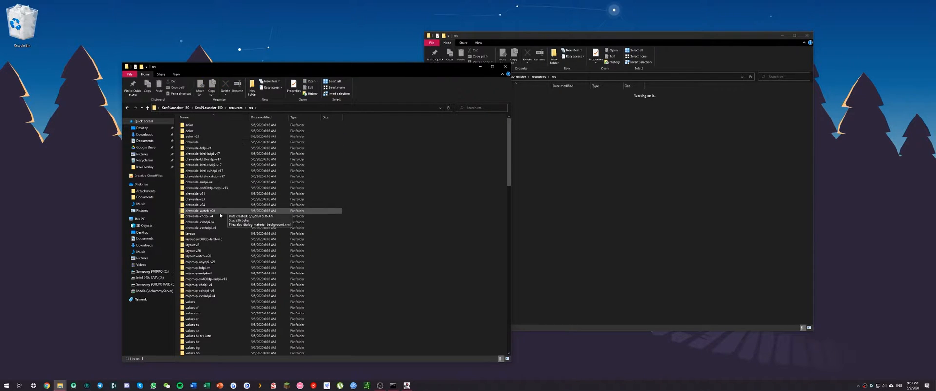
pyautogui.moveTo(217, 187)
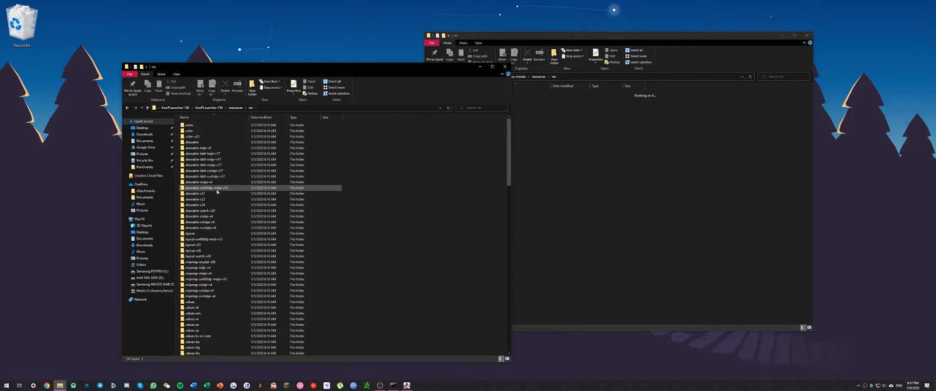
pyautogui.click(202, 147)
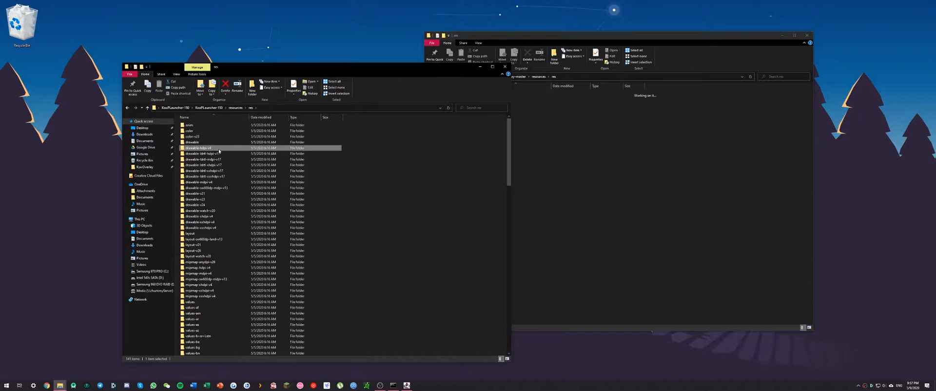
pyautogui.click(203, 182)
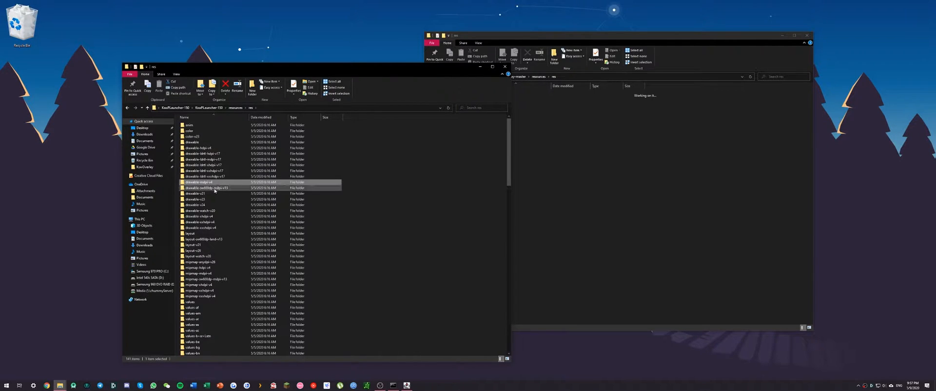
pyautogui.moveTo(205, 188)
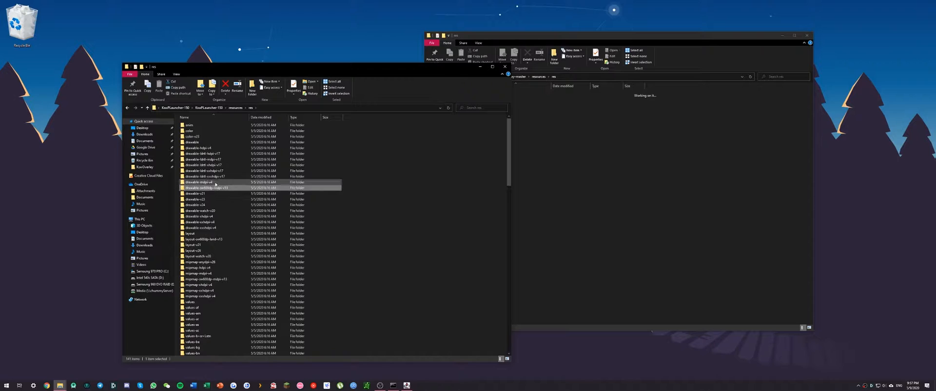
pyautogui.moveTo(202, 182)
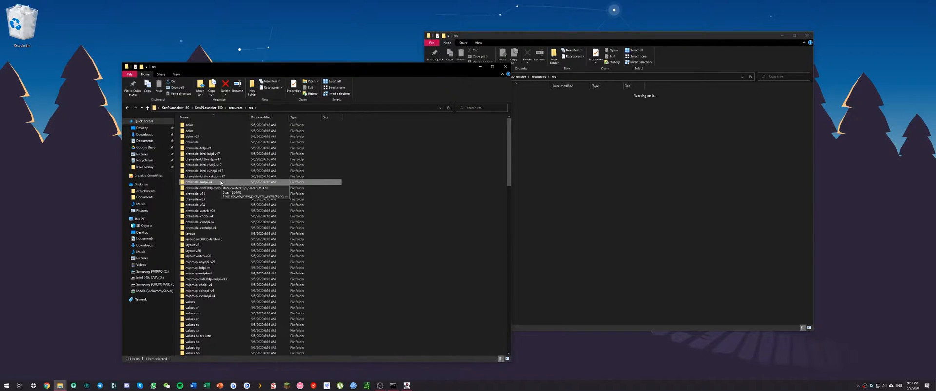
# Enter the launcher's drawable-mdpi-v4, scroll to the mbux_ icons, windows side by side.
pyautogui.doubleClick(198, 183)
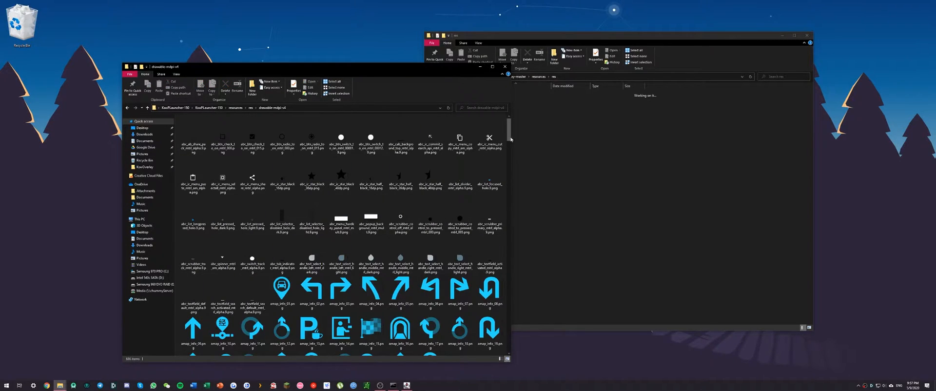
pyautogui.scroll(-3)
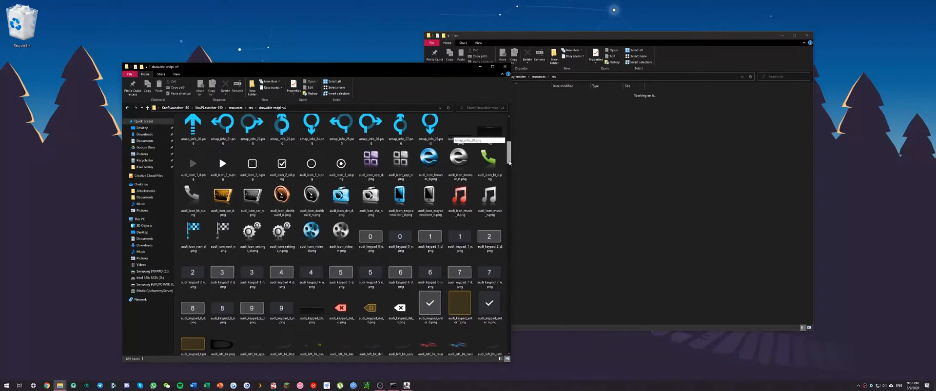
pyautogui.scroll(-3)
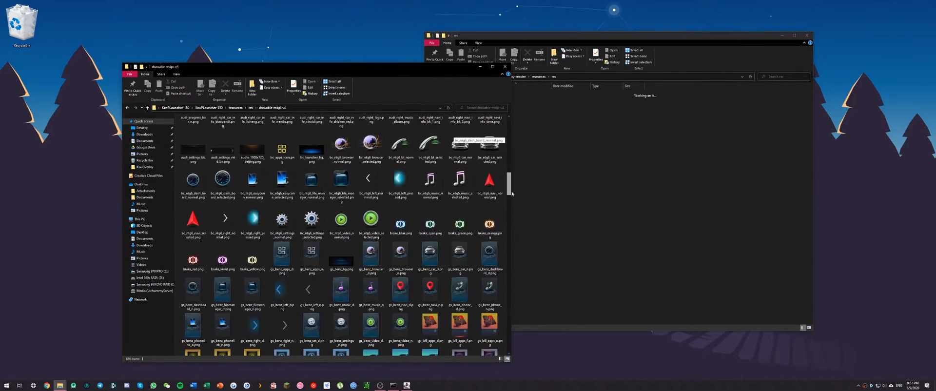
pyautogui.scroll(-3)
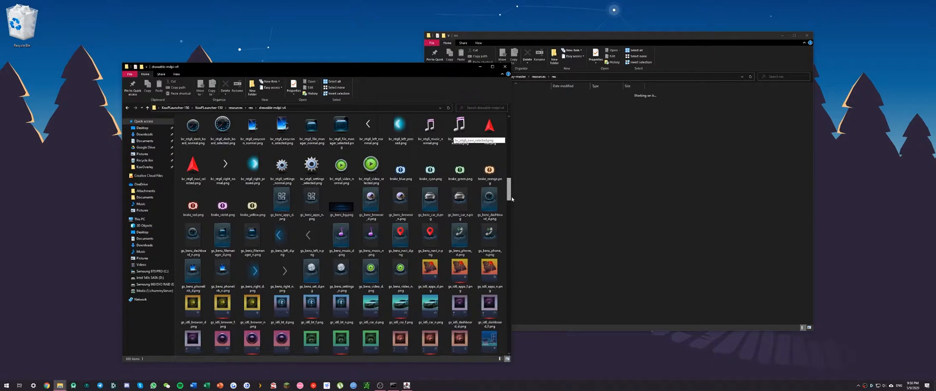
pyautogui.scroll(-3)
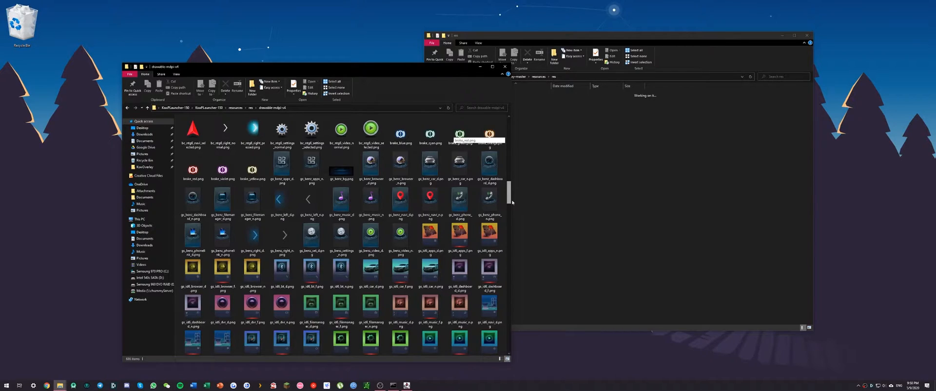
pyautogui.scroll(-3)
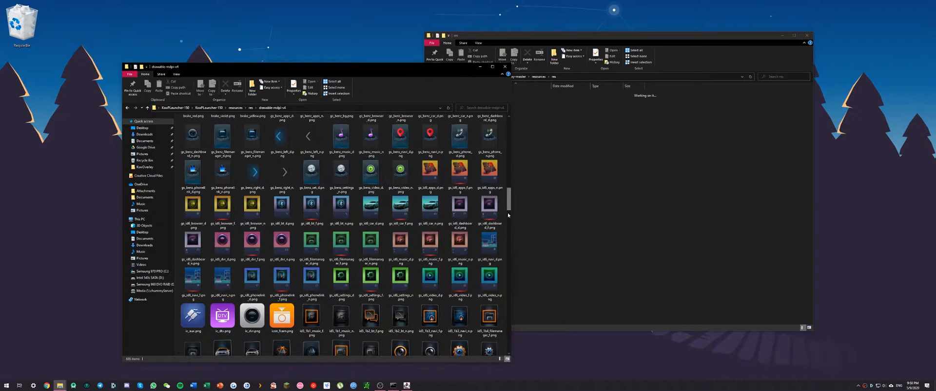
pyautogui.scroll(-3)
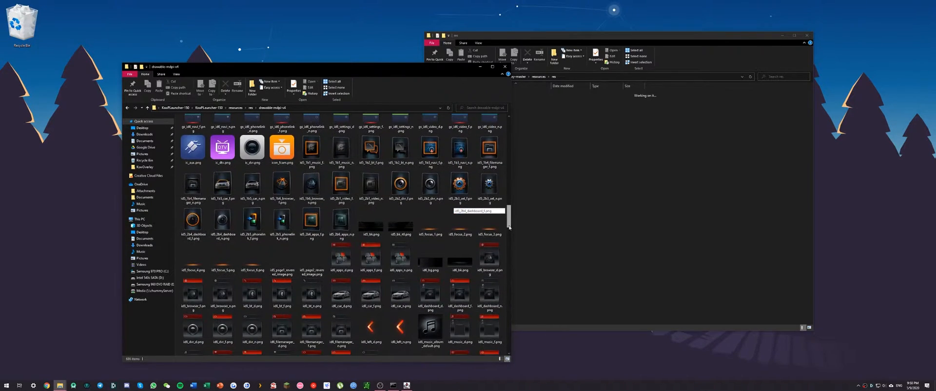
pyautogui.scroll(-3)
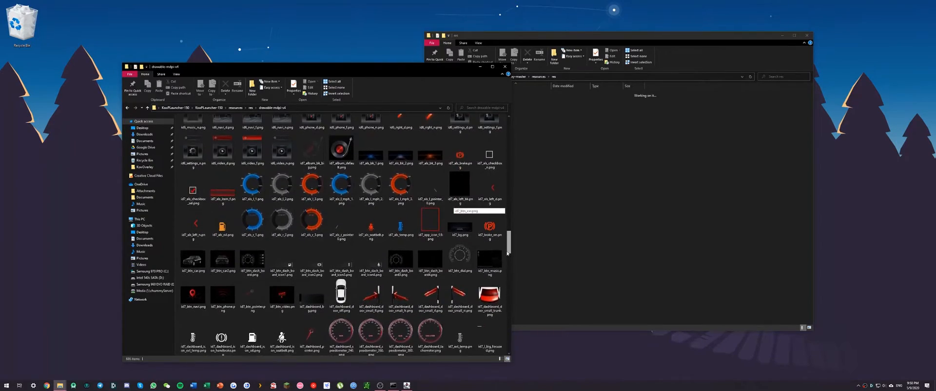
pyautogui.scroll(-3)
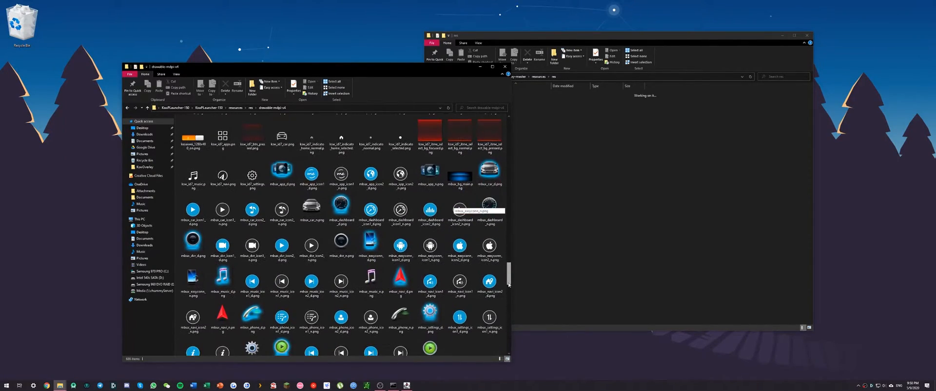
pyautogui.moveTo(316, 67); pyautogui.dragTo(275, 53)
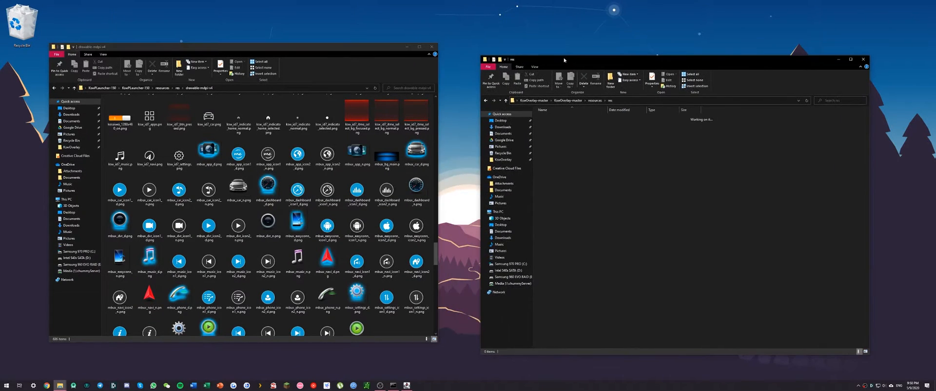
# Select mbux_bg_main, mbux_car_d, mbux_car_n and the mbux_easyconnect images together for copying.
pyautogui.click(416, 149)
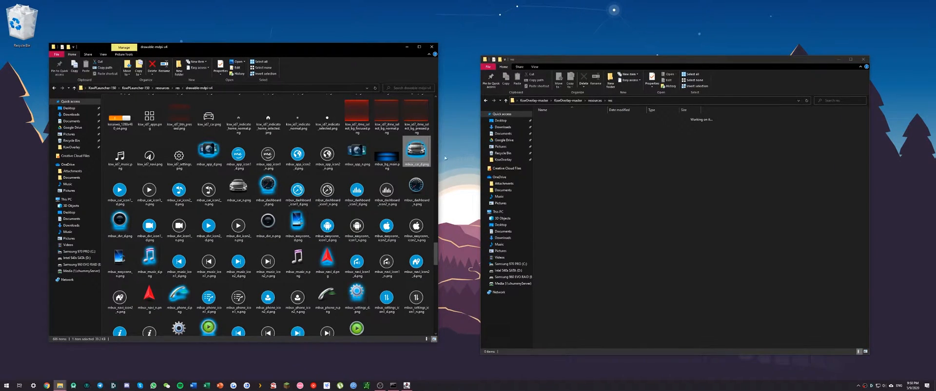
pyautogui.click(238, 185)
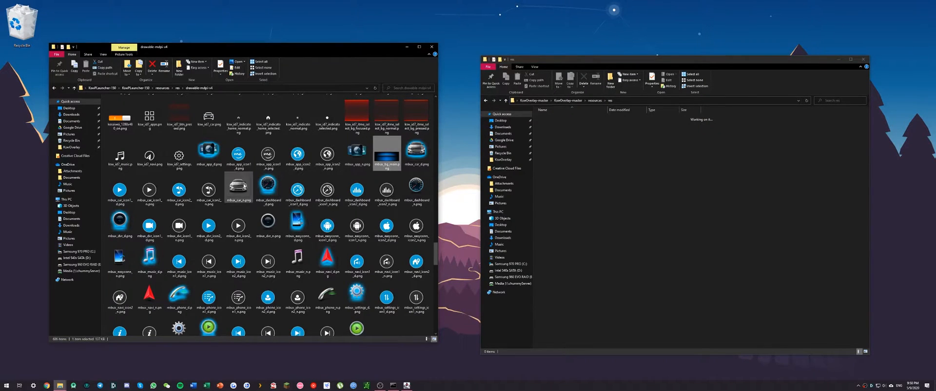
pyautogui.click(297, 226)
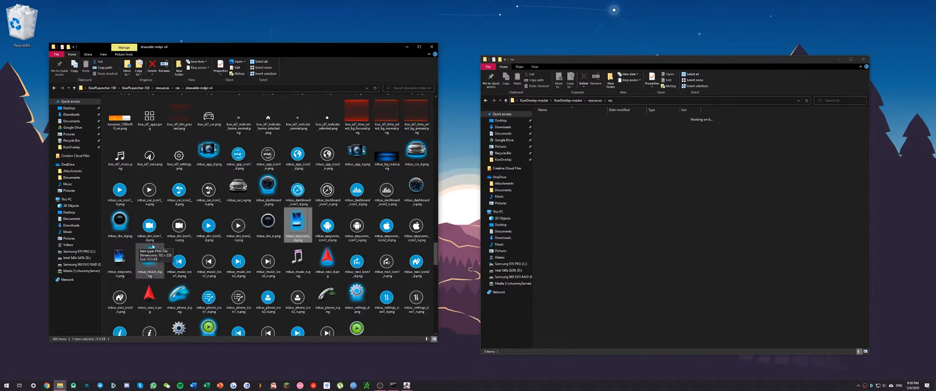
pyautogui.moveTo(297, 224)
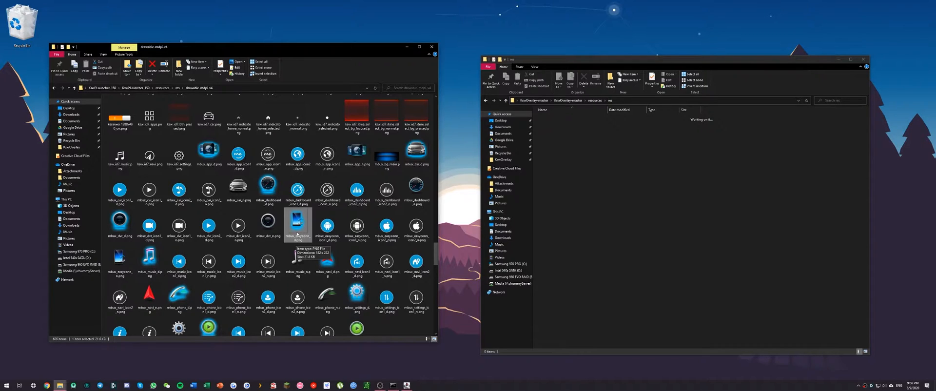
pyautogui.click(386, 153)
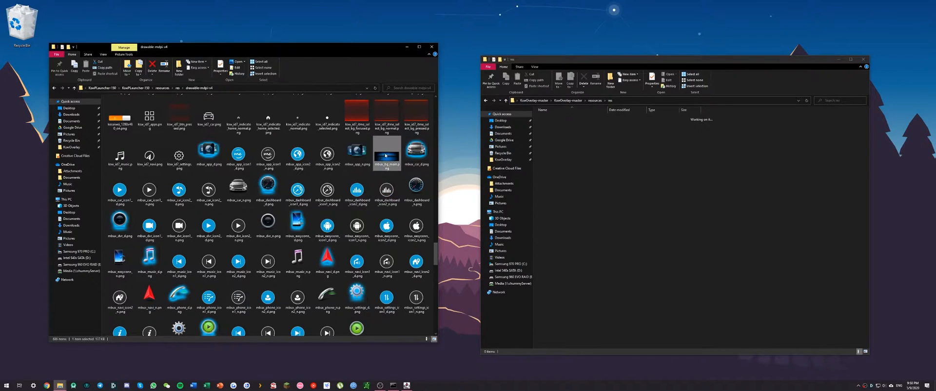
pyautogui.click(416, 153)
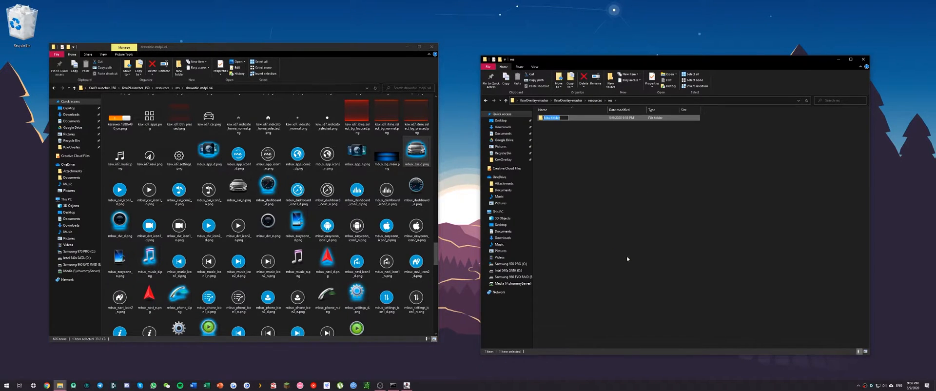
# Name the new folder drawable-mdpi-v4 and paste the five mbux images inside it.
pyautogui.write('drawable-mdpi-v4')
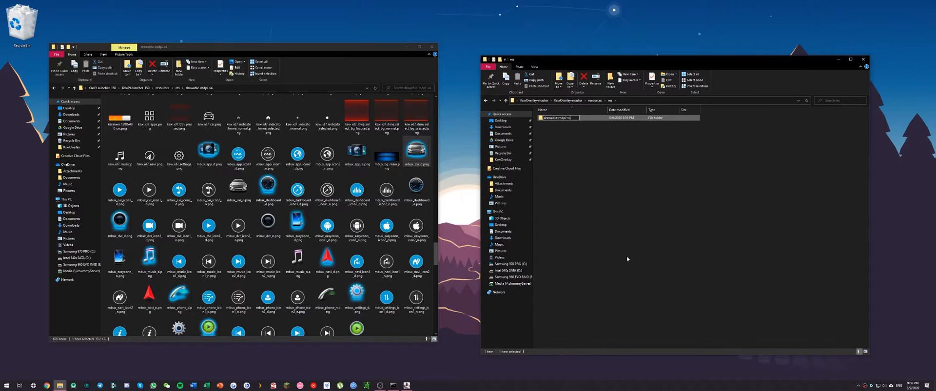
pyautogui.doubleClick(559, 118)
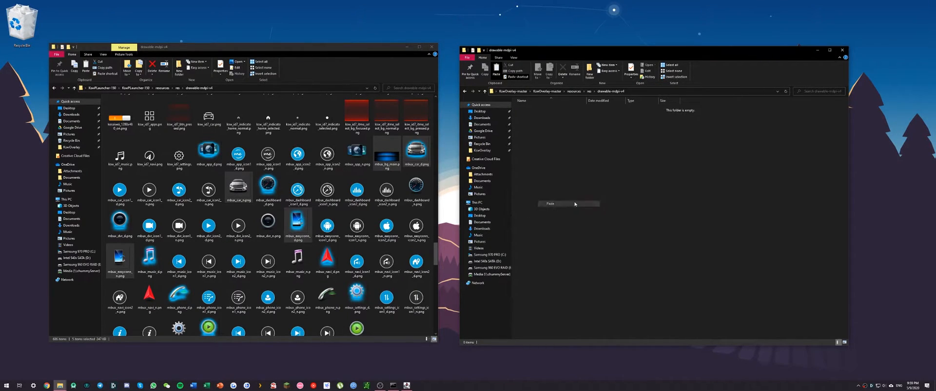
pyautogui.click(549, 204)
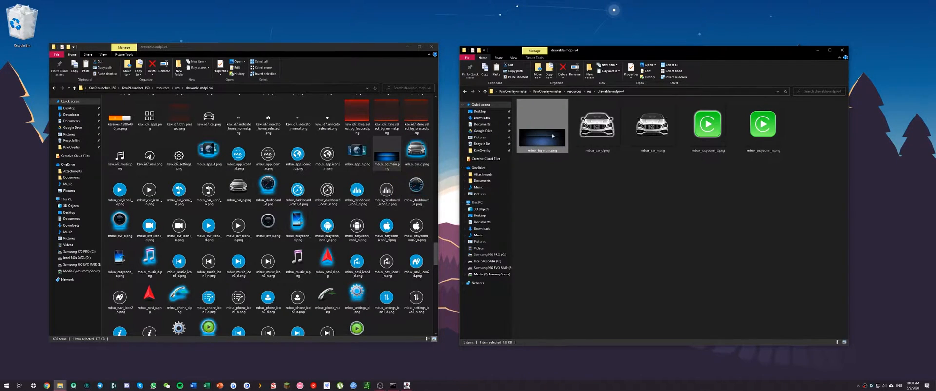
pyautogui.moveTo(568, 147)
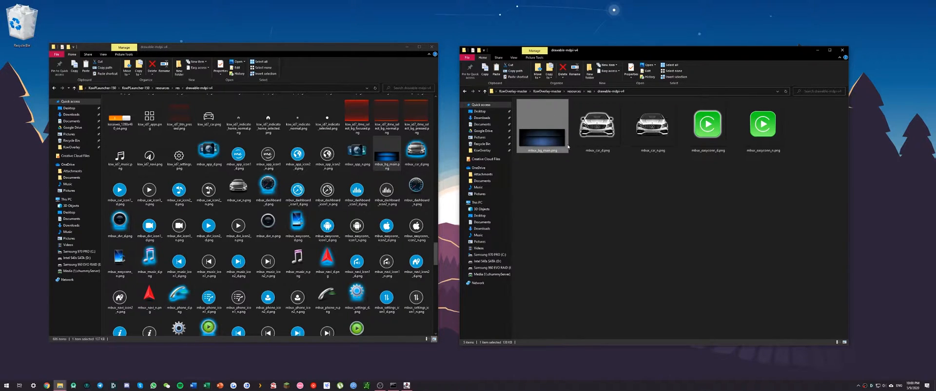
pyautogui.click(387, 156)
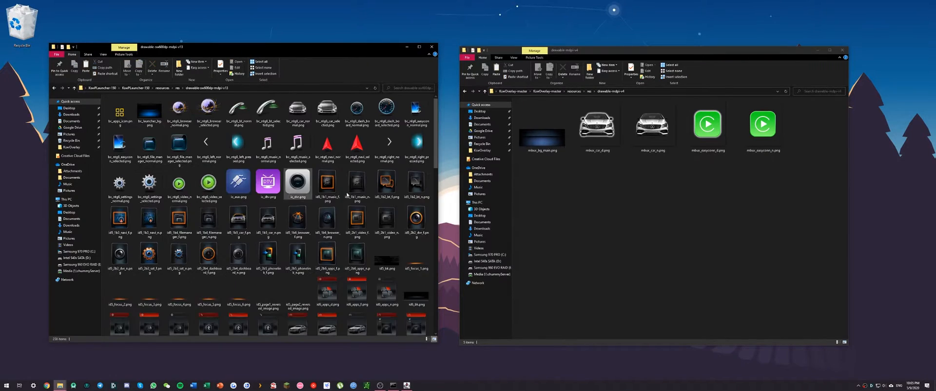
pyautogui.scroll(-3)
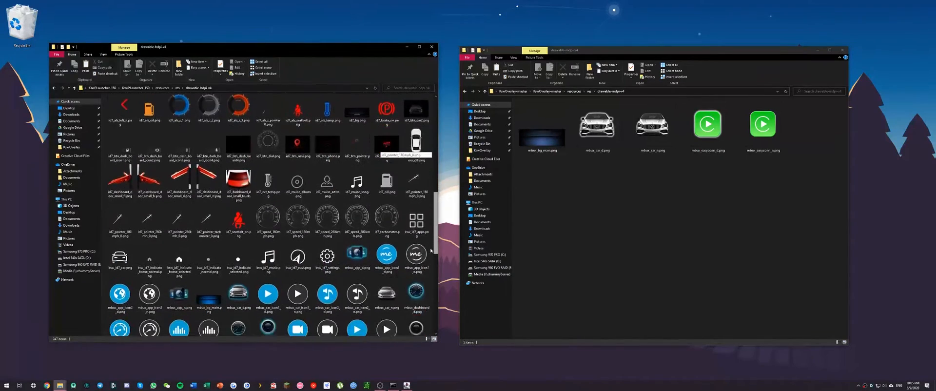
pyautogui.scroll(-3)
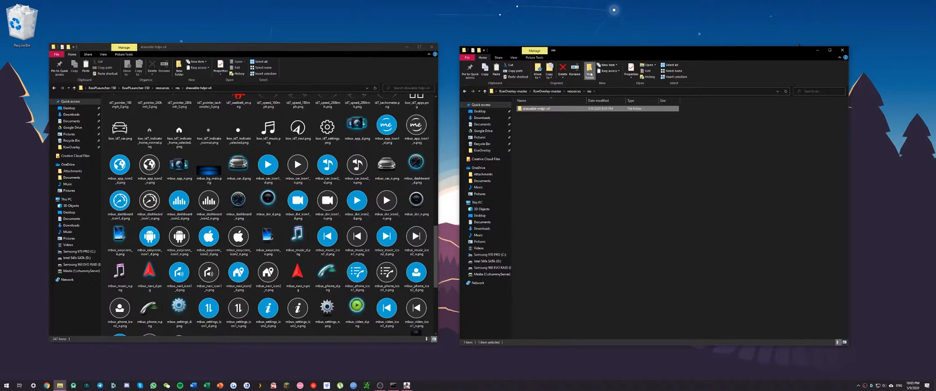
# Create another drawable folder in the overlay res, fill it with the MBUX images, return to res.
pyautogui.click(589, 69)
pyautogui.write('drawable-hdpi-v4')
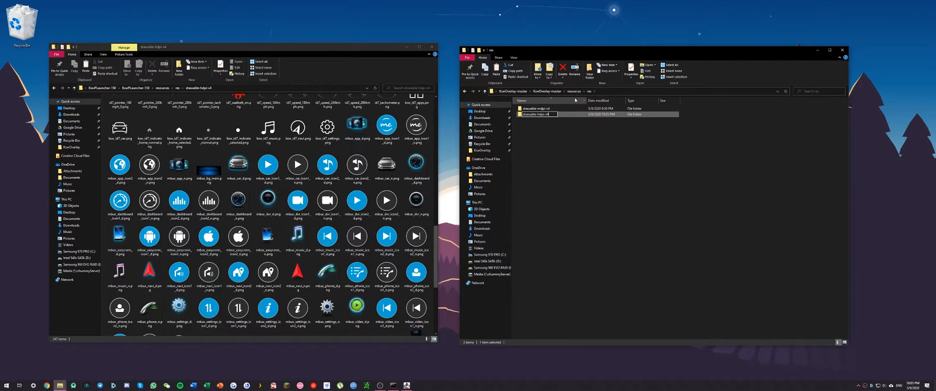
pyautogui.doubleClick(538, 114)
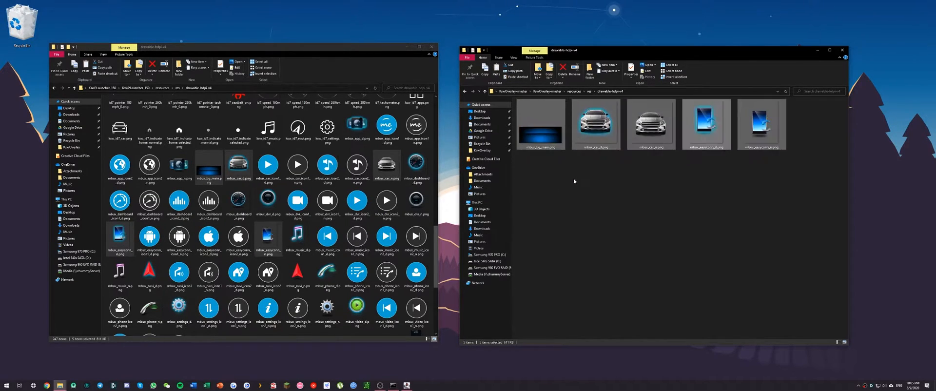
pyautogui.moveTo(592, 182)
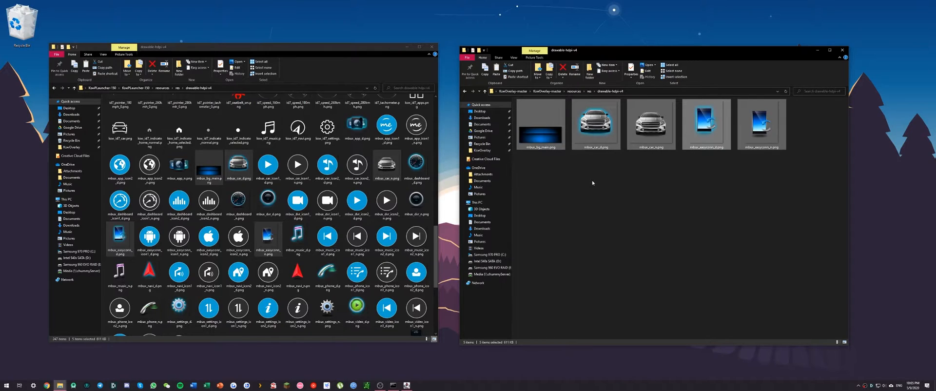
pyautogui.click(611, 185)
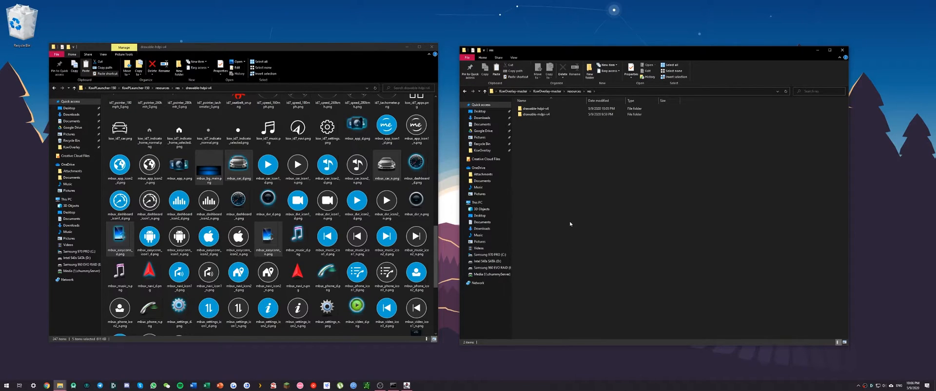
# Return to the launcher's res folder and select the plain values folder among the language variants.
pyautogui.click(177, 88)
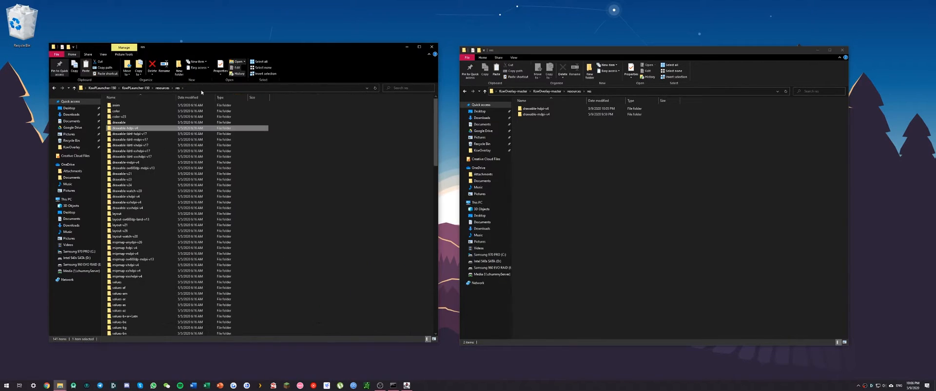
pyautogui.scroll(-3)
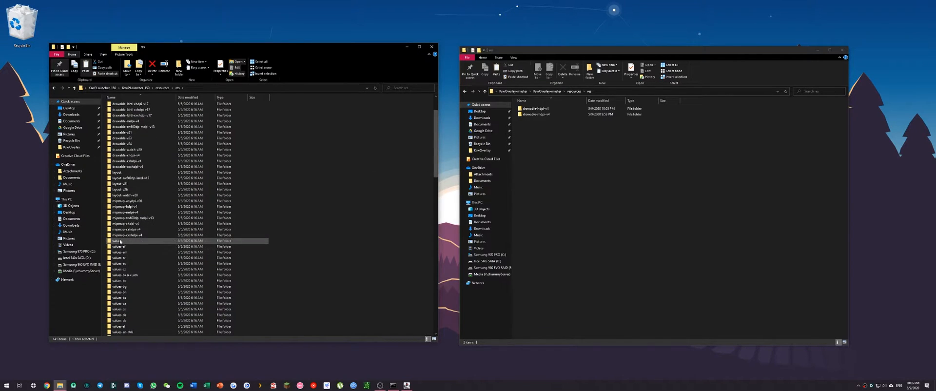
pyautogui.scroll(-3)
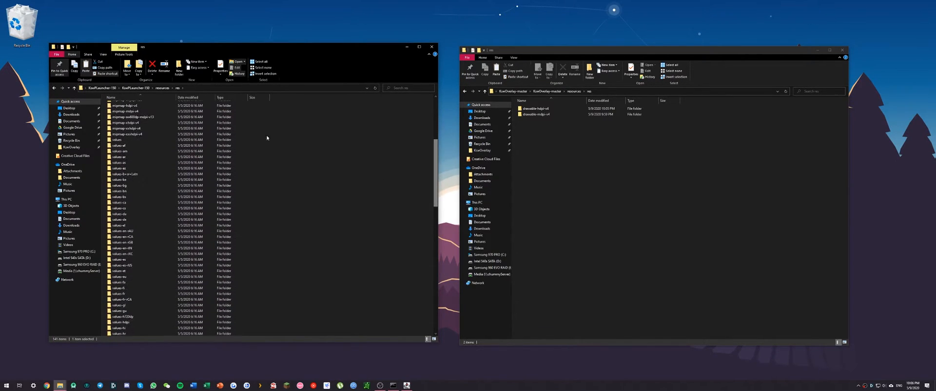
pyautogui.click(117, 139)
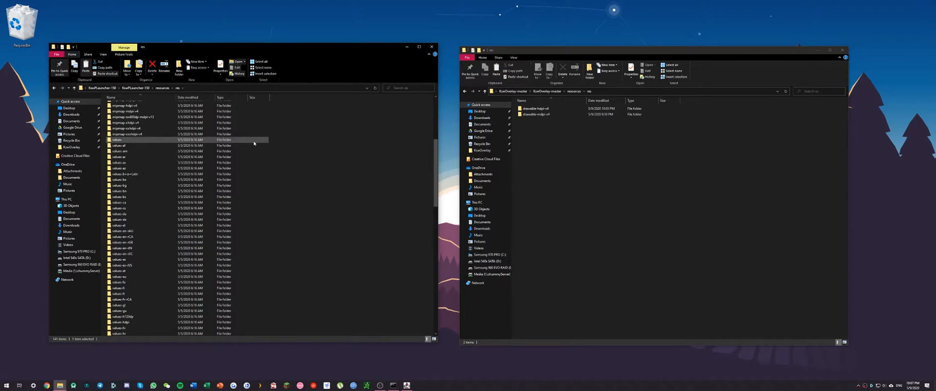
pyautogui.click(147, 203)
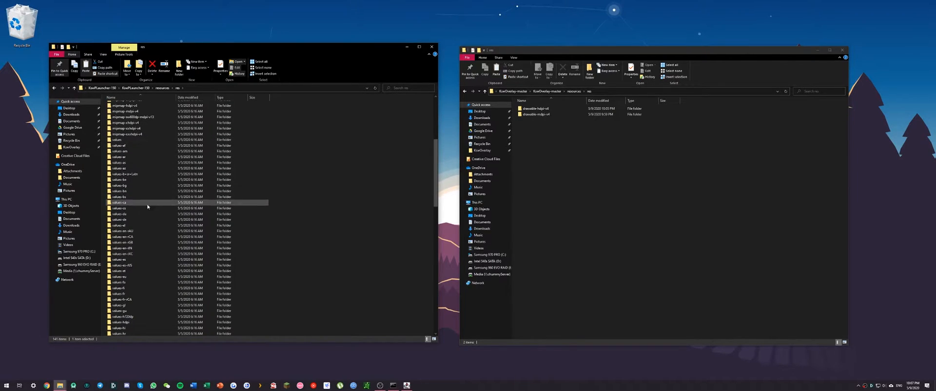
pyautogui.moveTo(126, 219)
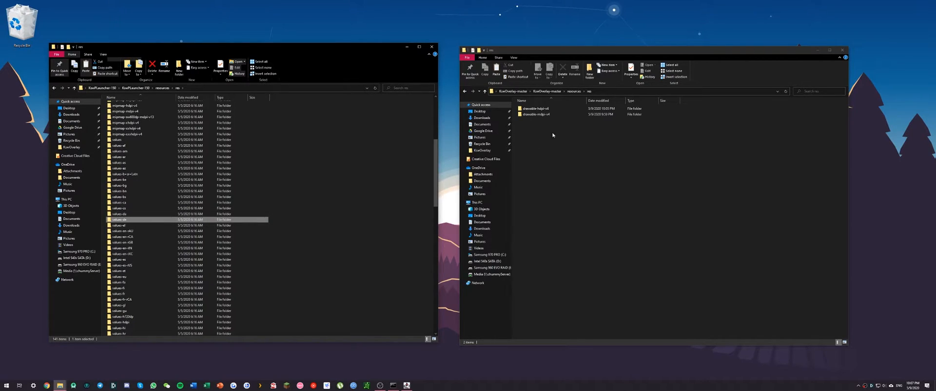
pyautogui.moveTo(563, 133)
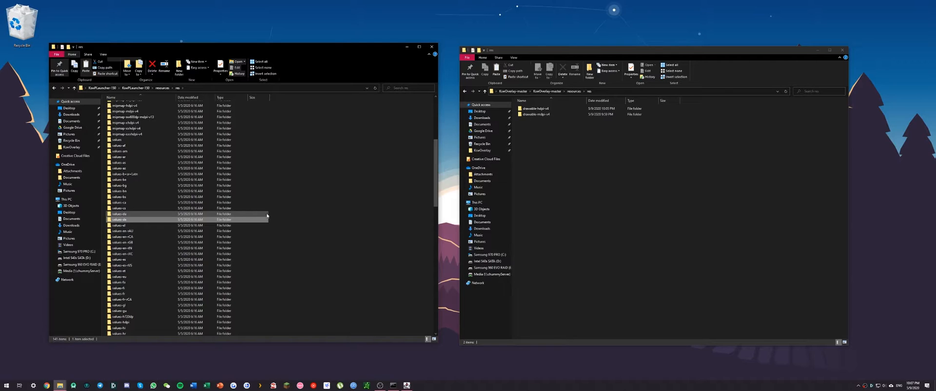
pyautogui.click(118, 139)
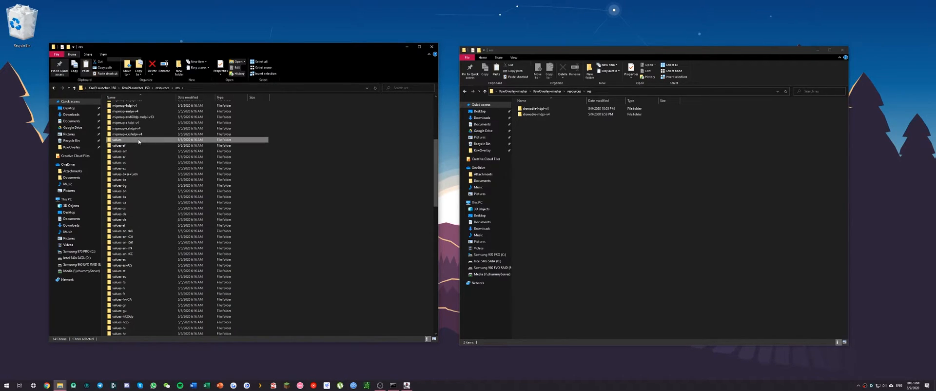
# Enter the launcher's values folder and create a new 'values' folder in the overlay's res, selecting arrays.xml.
pyautogui.doubleClick(119, 139)
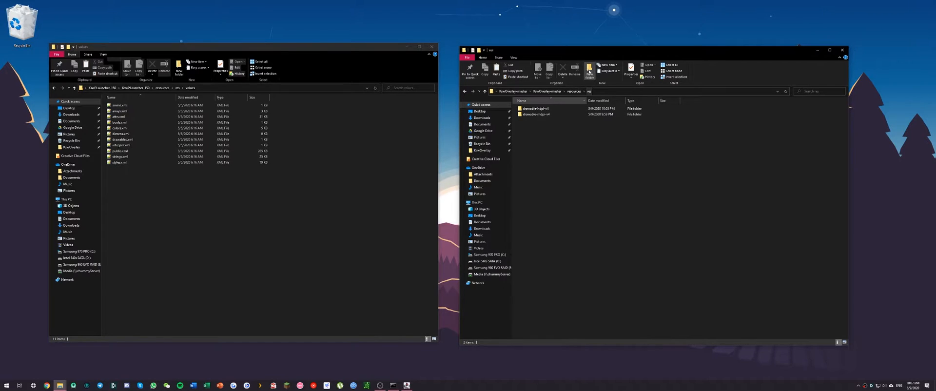
pyautogui.click(589, 67)
pyautogui.write('values')
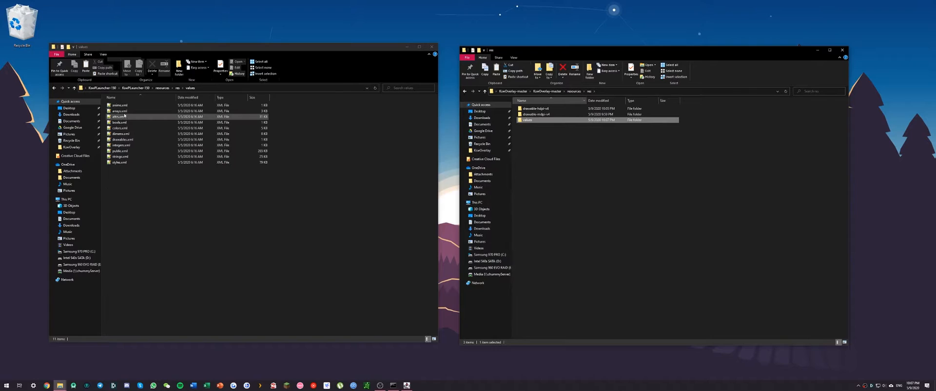
pyautogui.click(119, 111)
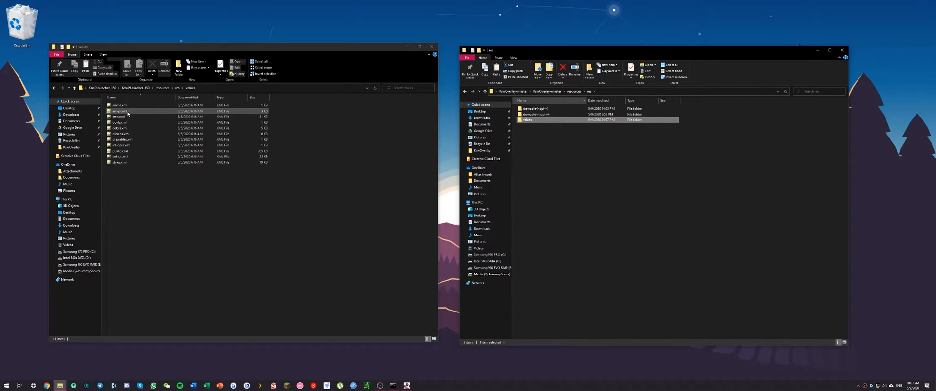
pyautogui.click(119, 111)
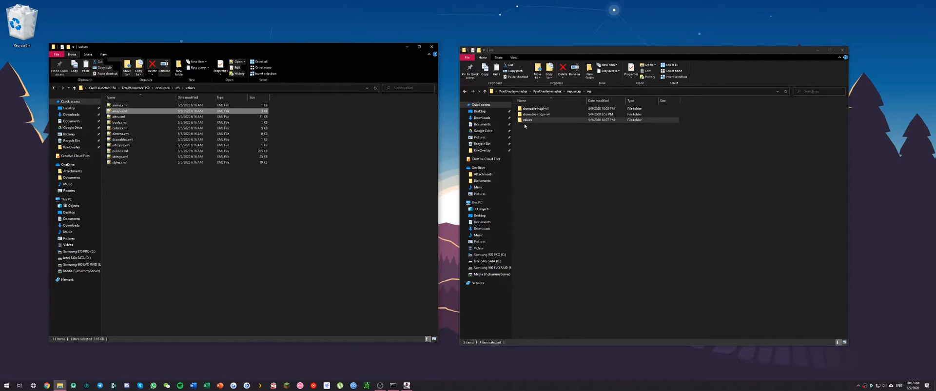
# Enter the overlay's values folder and load the copied arrays.xml in Notepad++.
pyautogui.doubleClick(528, 119)
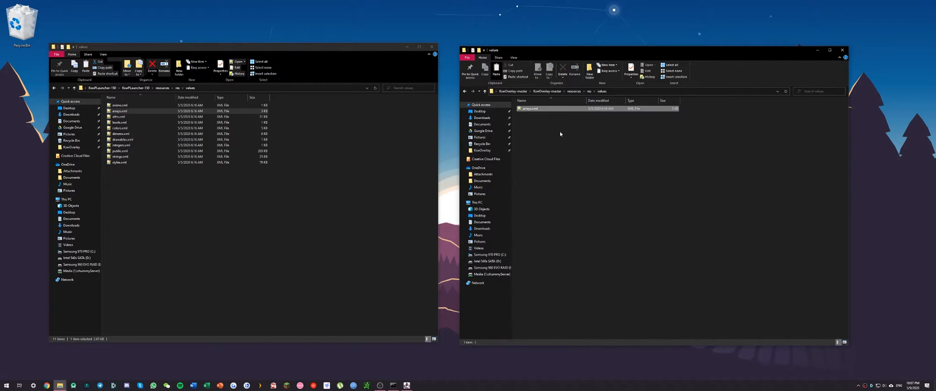
pyautogui.doubleClick(530, 109)
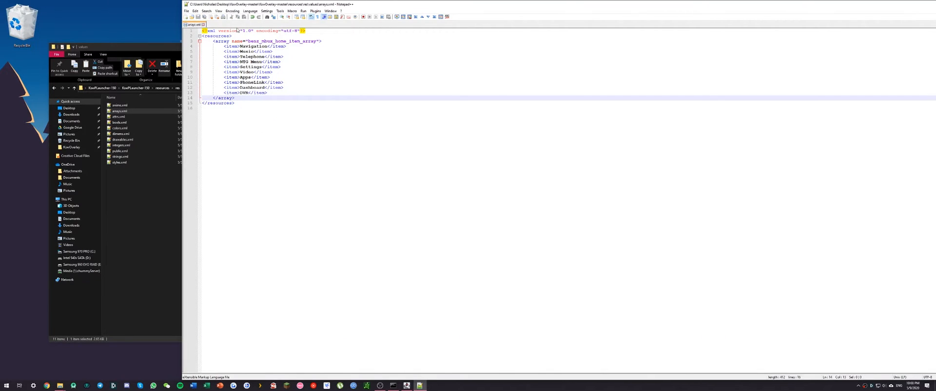
# Replace launcher item names in arrays.xml with Car, Movie, CarPlay and Dashcam, then save.
pyautogui.doubleClick(253, 46)
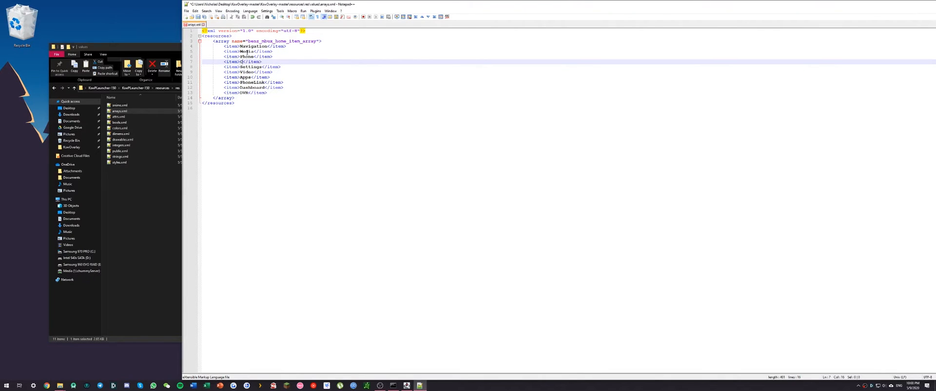
pyautogui.write('Car')
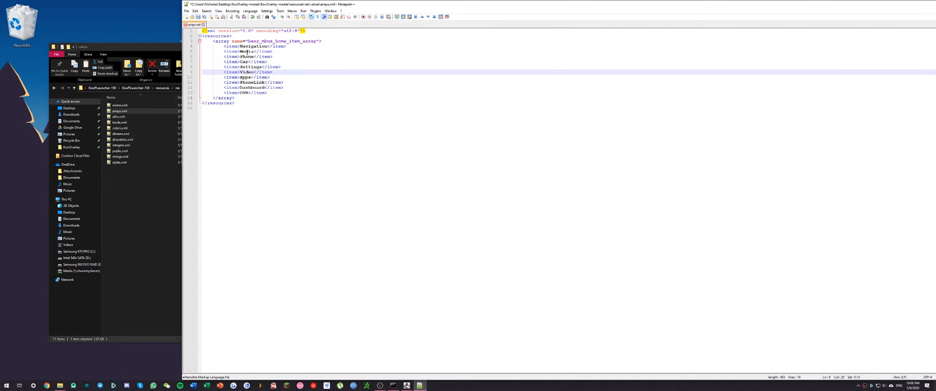
pyautogui.write('Movies')
pyautogui.click(249, 77)
pyautogui.write('Android ')
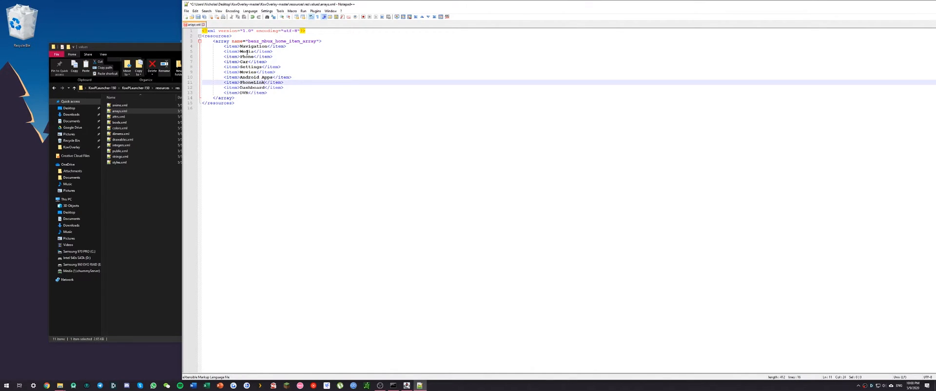
pyautogui.write('CarPlay')
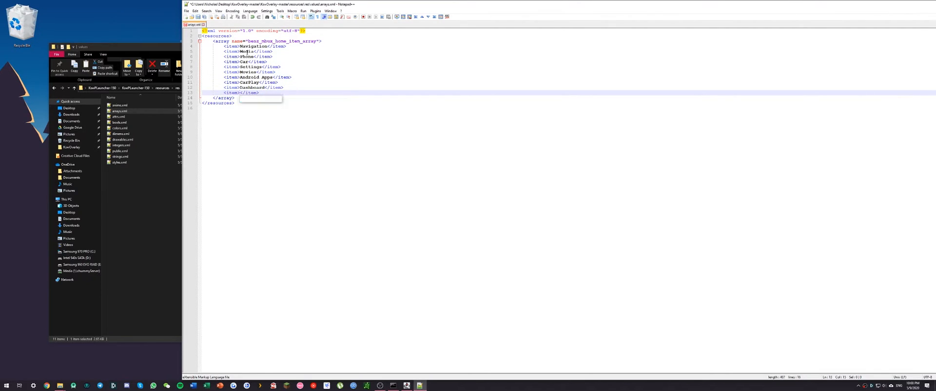
pyautogui.write('Dashcam')
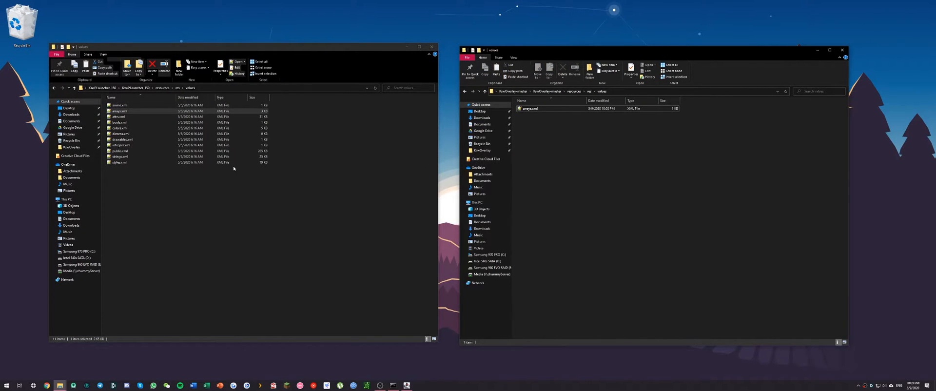
# Select strings.xml in the launcher's values folder for copying to the overlay.
pyautogui.click(120, 156)
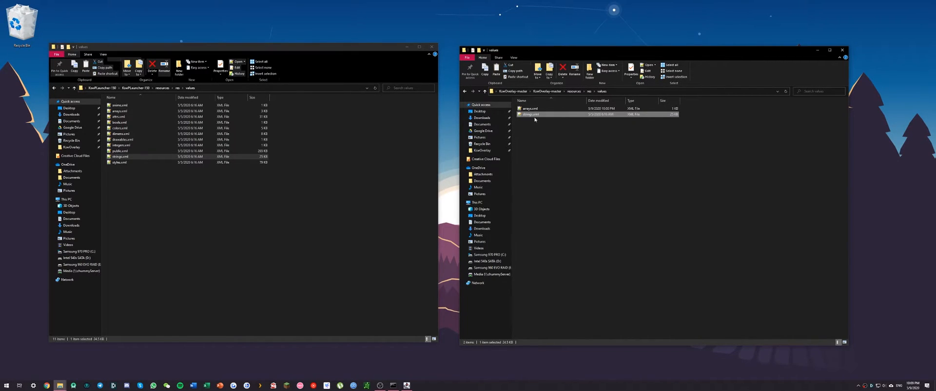
pyautogui.moveTo(531, 114)
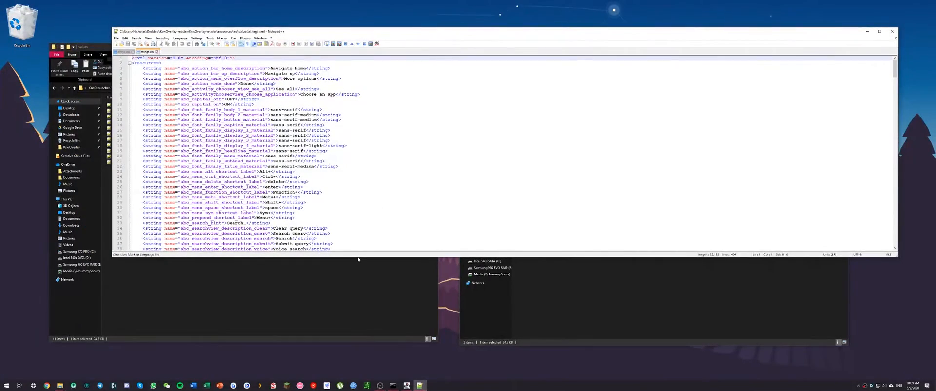
# Search the launcher strings (Ctrl+F, 'navig') for the factory_yuyinkey entries to keep in the override.
pyautogui.scroll(-3)
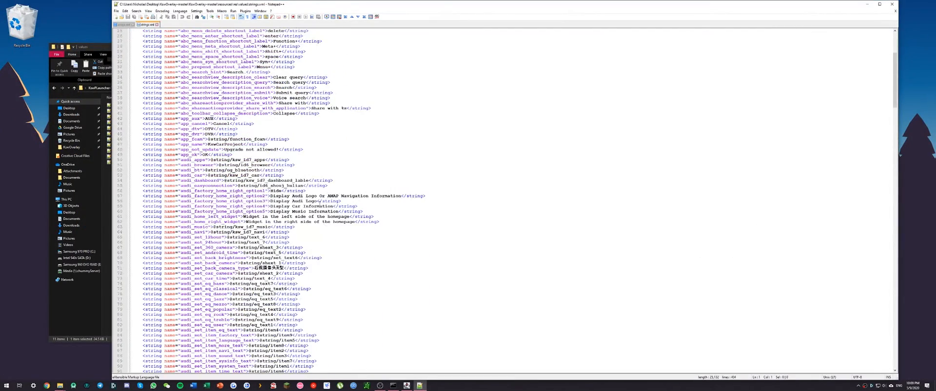
pyautogui.press('ctrl+f')
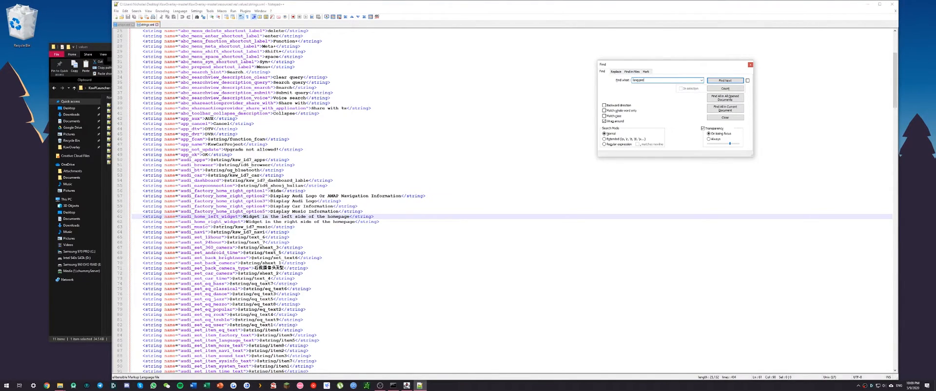
pyautogui.click(725, 80)
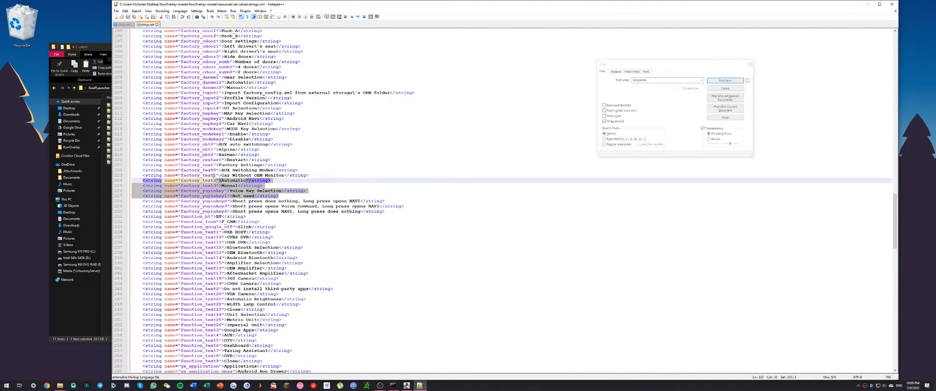
pyautogui.click(725, 80)
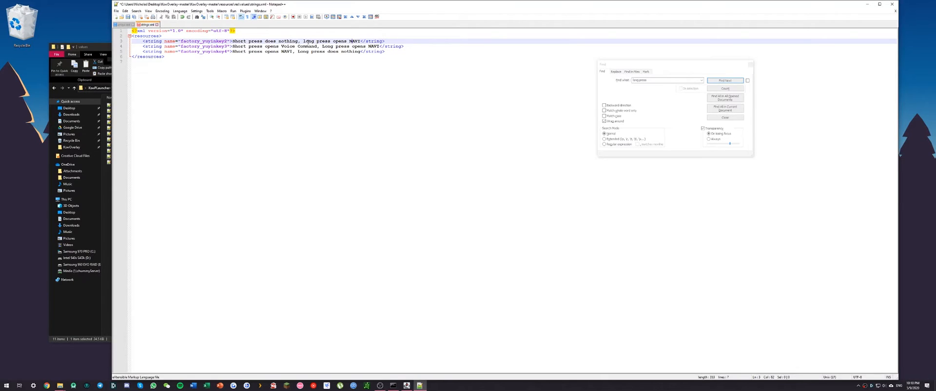
pyautogui.write('navig')
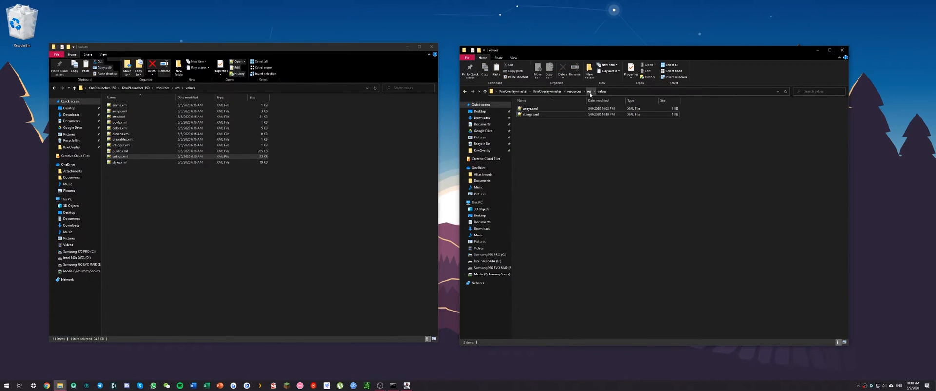
# Go up to the overlay's res folder showing drawable-hdpi-v4, drawable-mdpi-v4 and values.
pyautogui.click(534, 108)
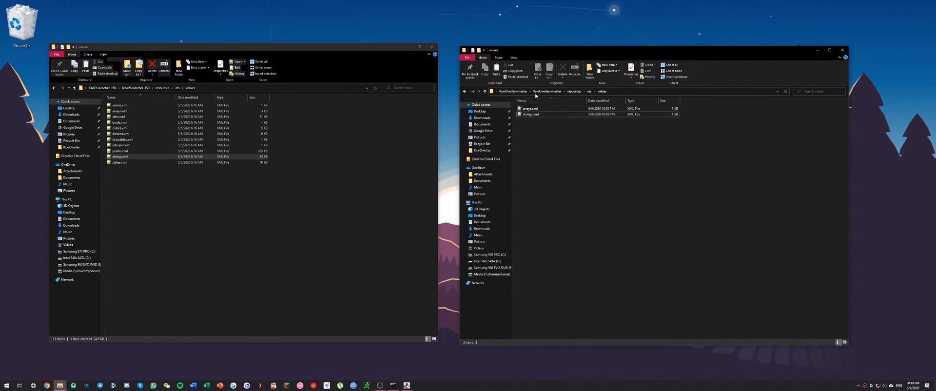
pyautogui.click(476, 92)
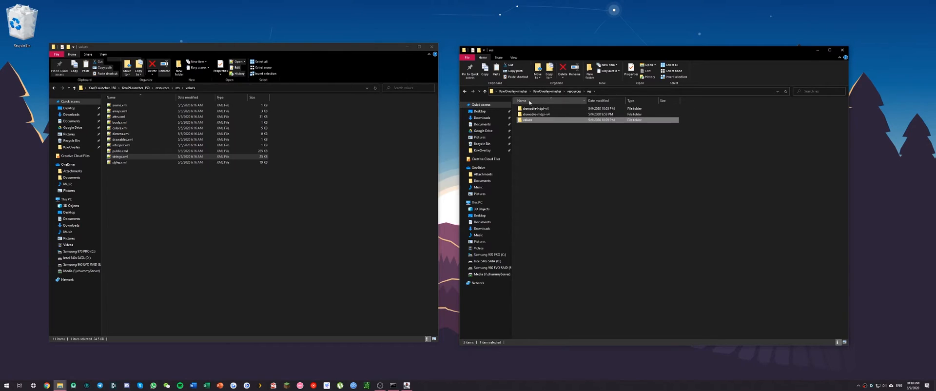
pyautogui.click(537, 114)
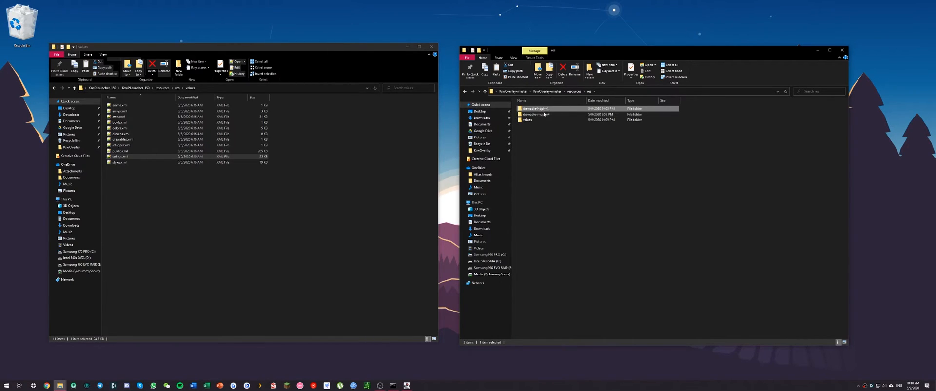
pyautogui.moveTo(535, 114)
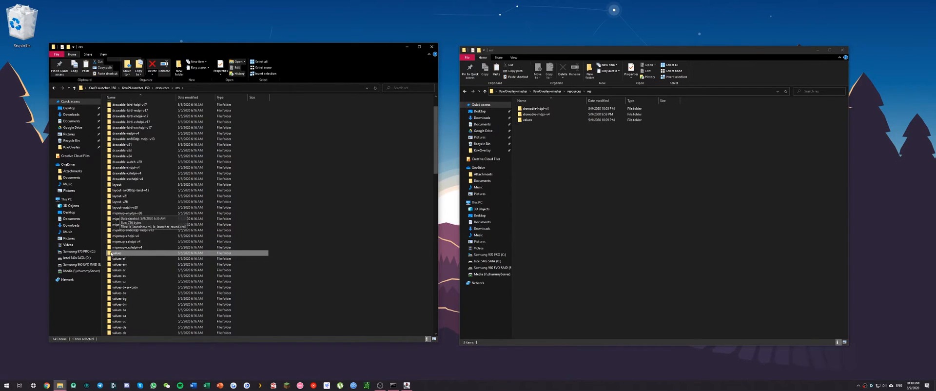
pyautogui.moveTo(254, 205)
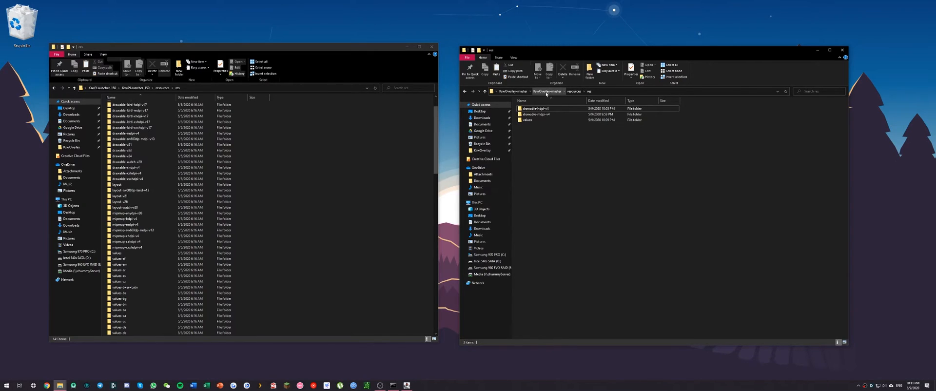
# Go up to KswOverlay-master and look through its compile scripts, selecting compile-mac.command.
pyautogui.click(547, 91)
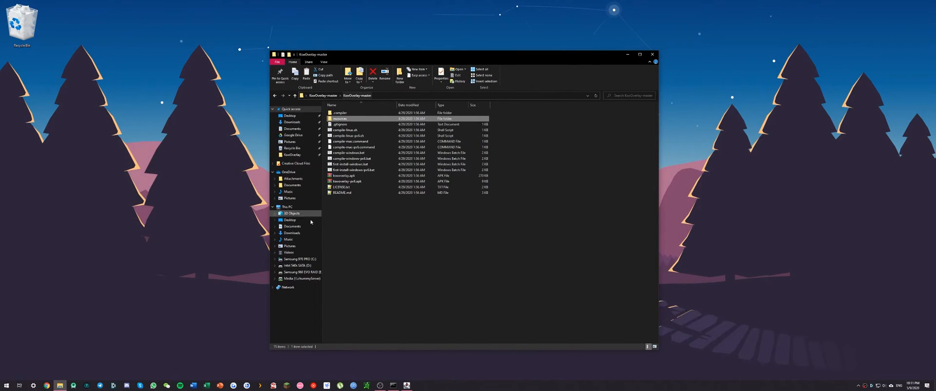
pyautogui.click(340, 113)
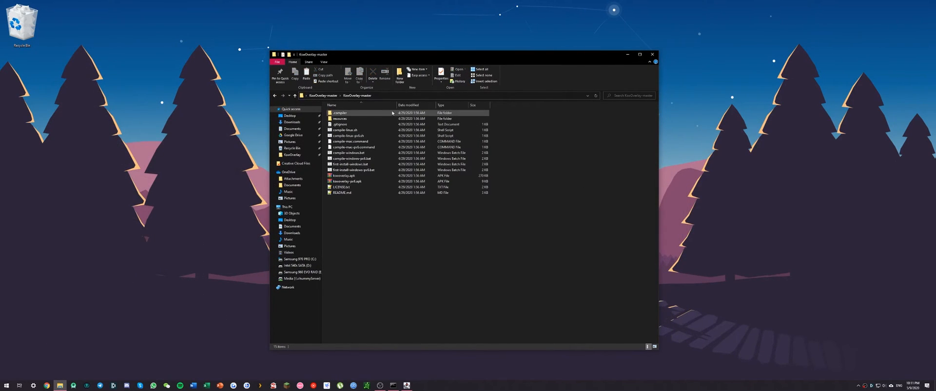
pyautogui.moveTo(346, 153)
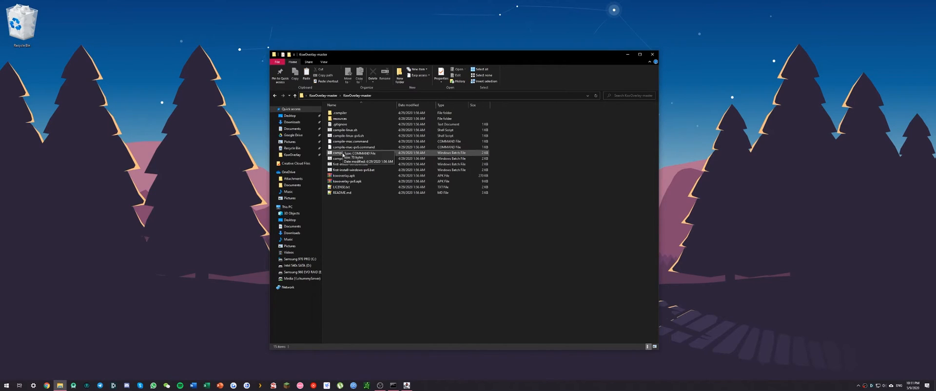
pyautogui.click(352, 158)
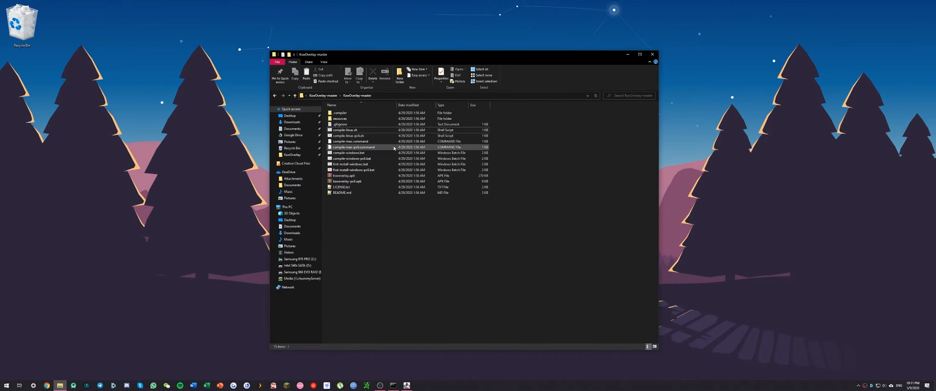
pyautogui.click(348, 152)
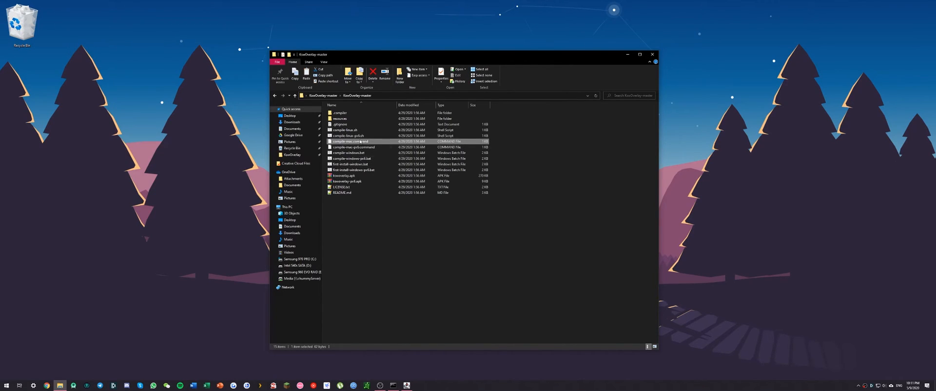
pyautogui.moveTo(345, 130)
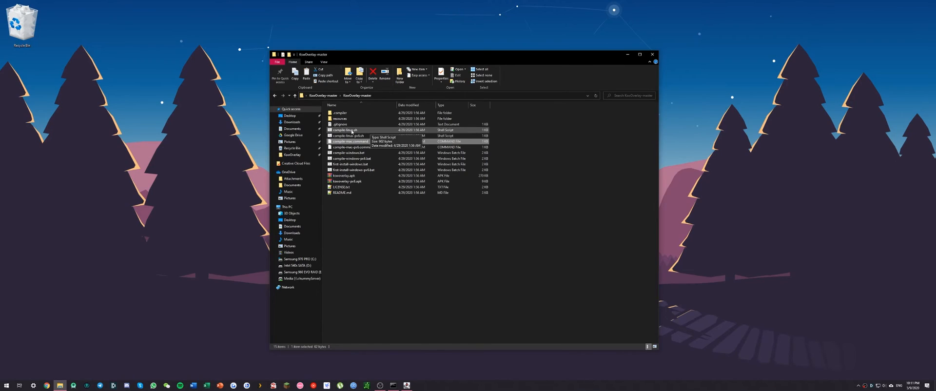
pyautogui.moveTo(349, 142)
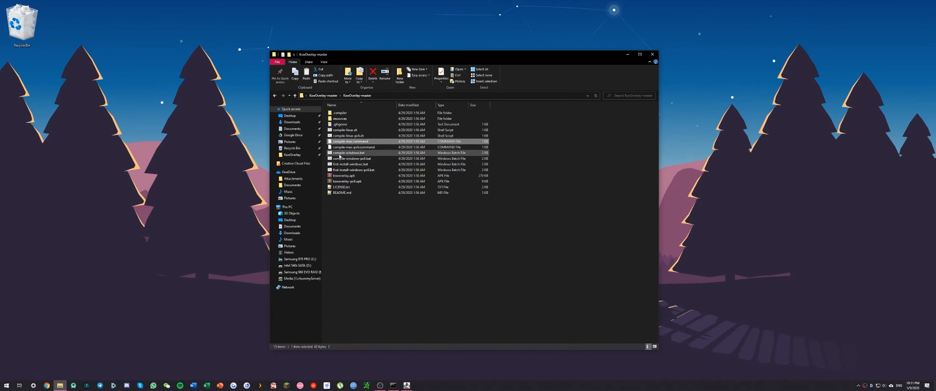
pyautogui.moveTo(349, 158)
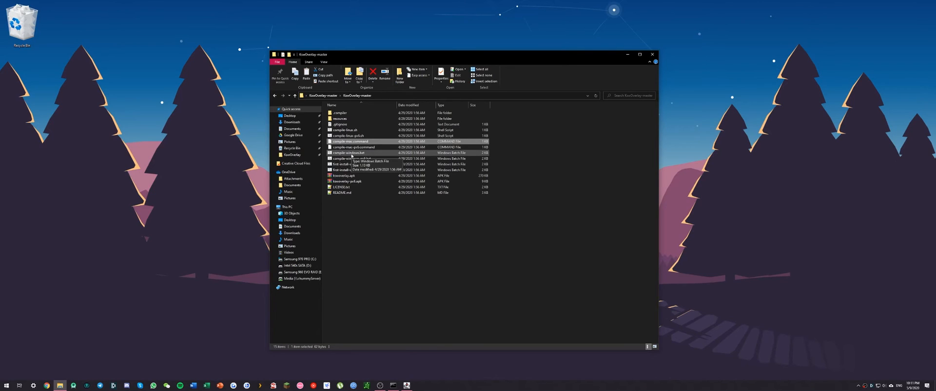
# Run compile-windows.bat and continue past the prerequisite notice to rebuild kswoverlay.apk.
pyautogui.doubleClick(345, 153)
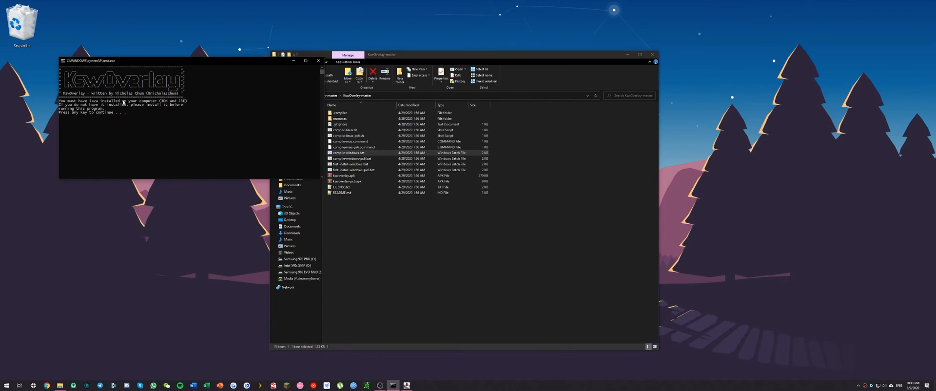
pyautogui.click(352, 170)
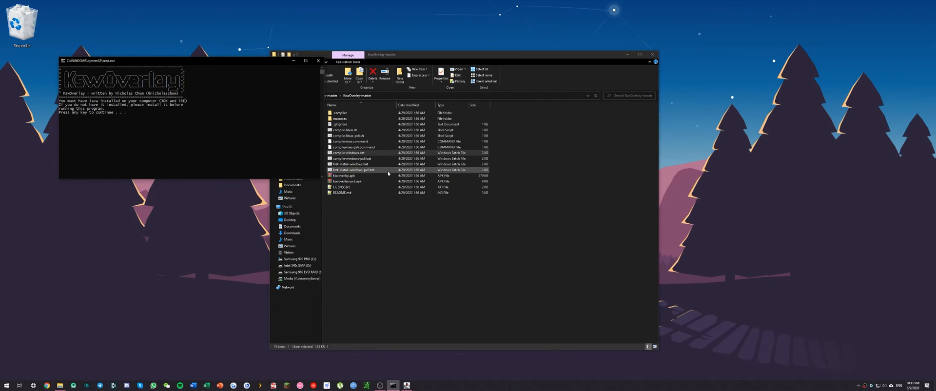
pyautogui.click(345, 181)
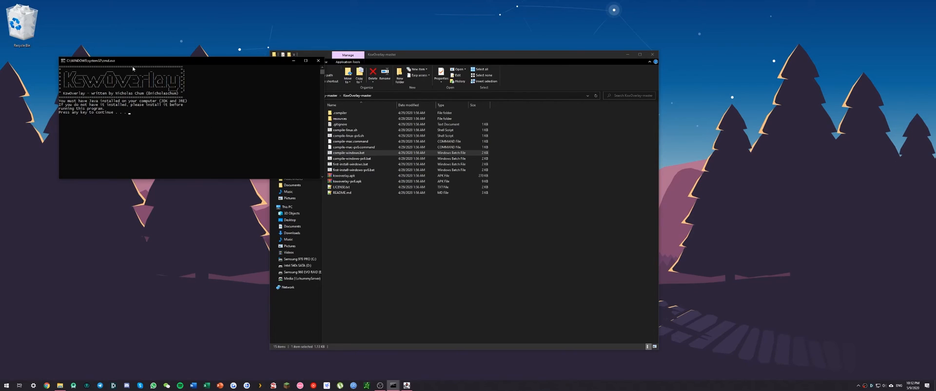
pyautogui.press('enter')
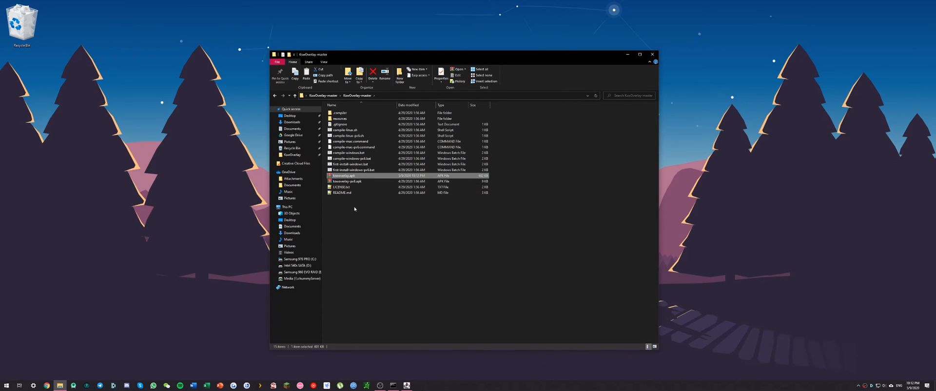
# Close the KswOverlay-master Explorer window, returning to the desktop.
pyautogui.click(354, 208)
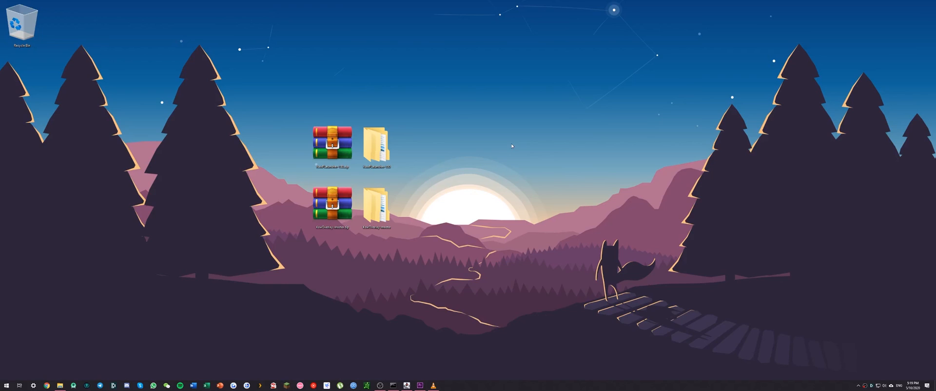
pyautogui.moveTo(460, 161)
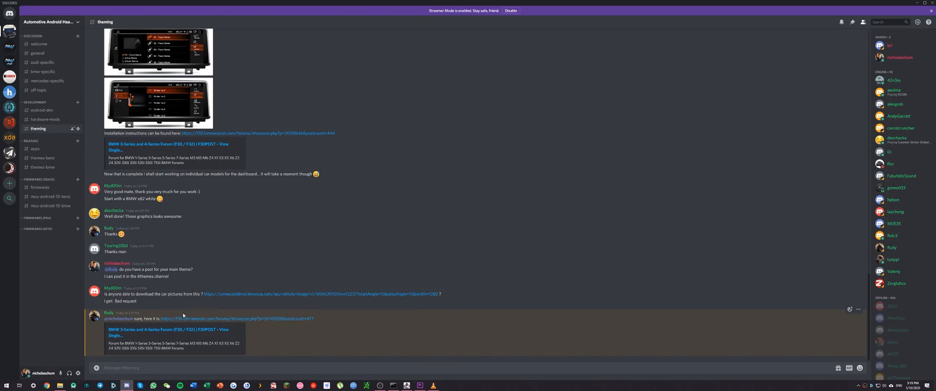
pyautogui.moveTo(350, 215)
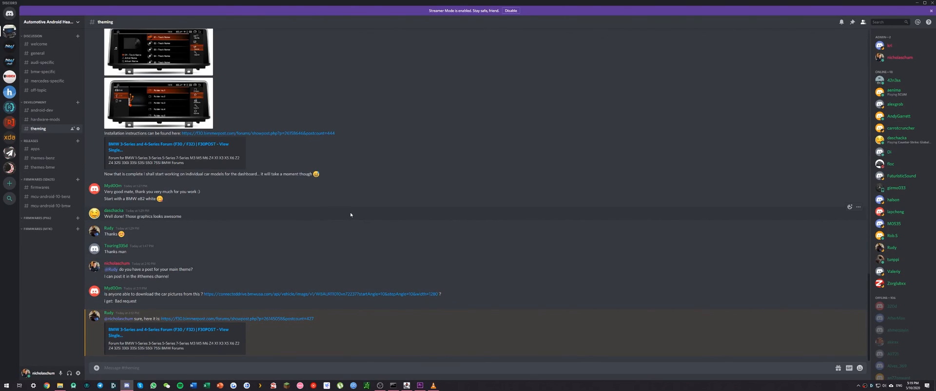